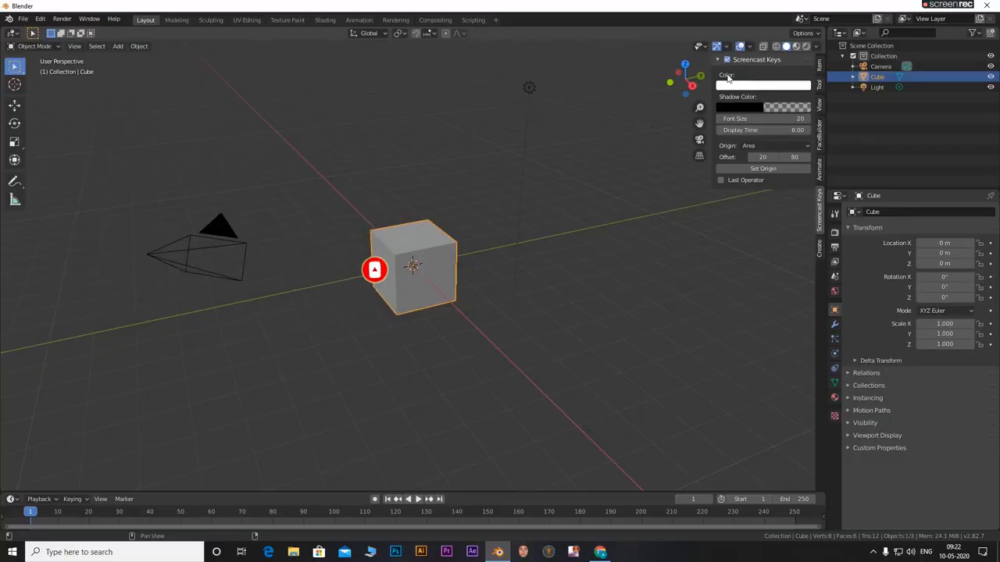
- Delete the default cube, camera and light, and pan the front view so the origin sits lower
click(445, 279)
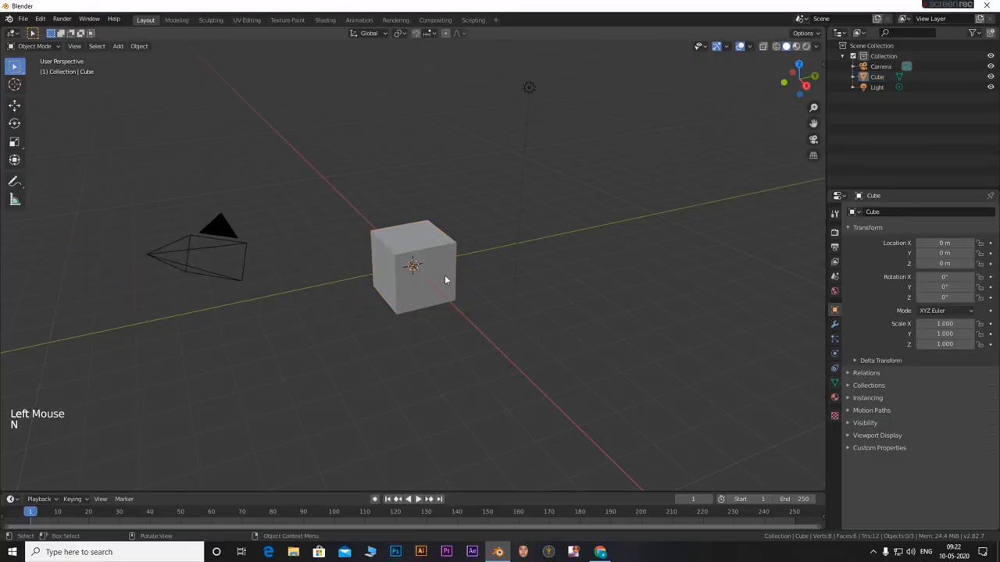
key(x)
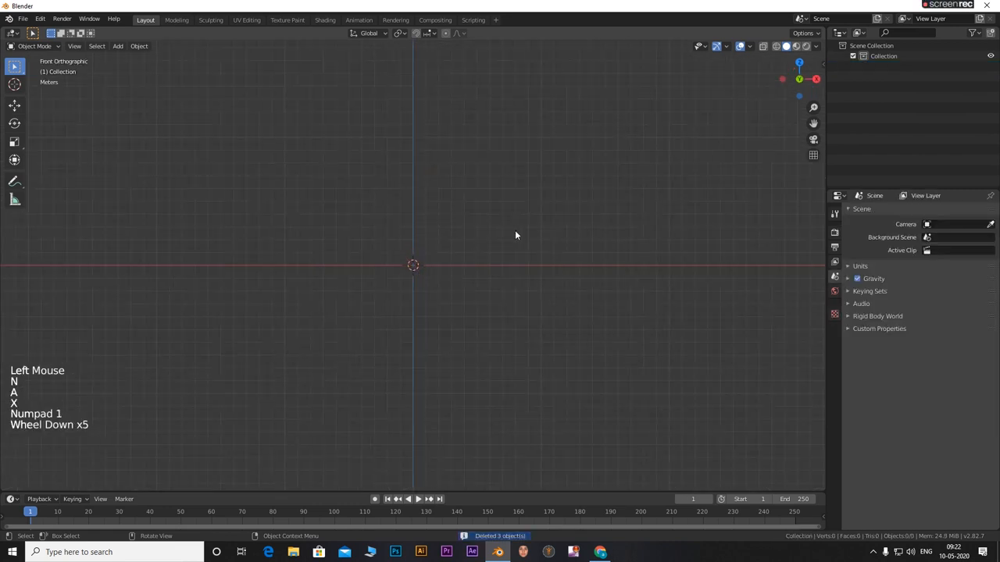
drag(515, 235, 459, 253)
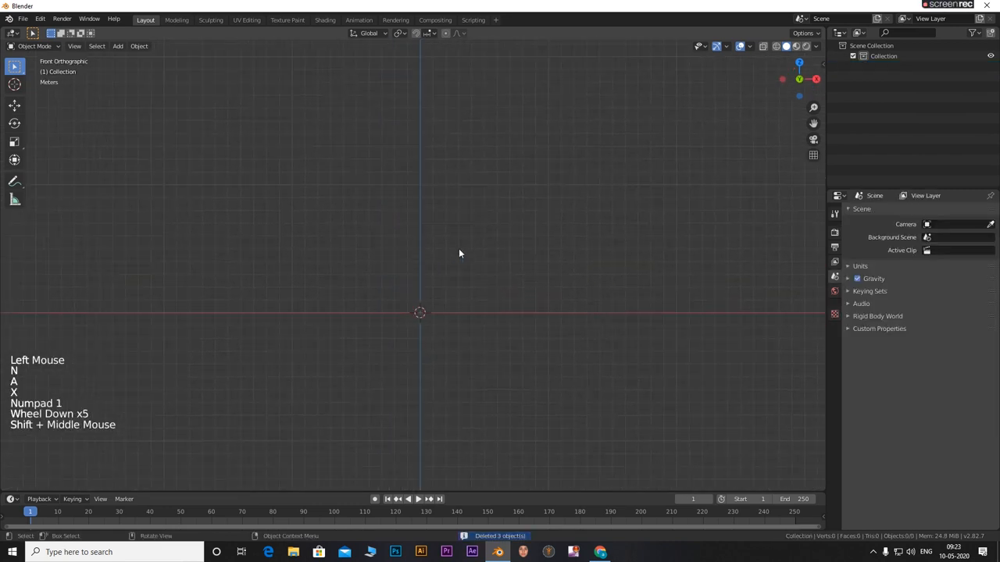
- Add a UV sphere at the origin with 16 segments and 8 rings
key(shift+a)
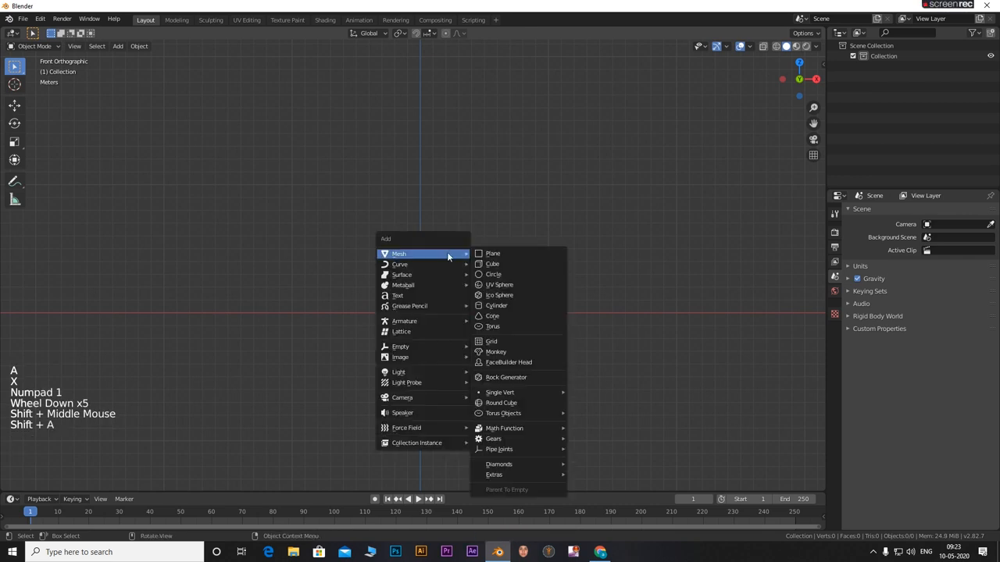
mouse_move(498, 284)
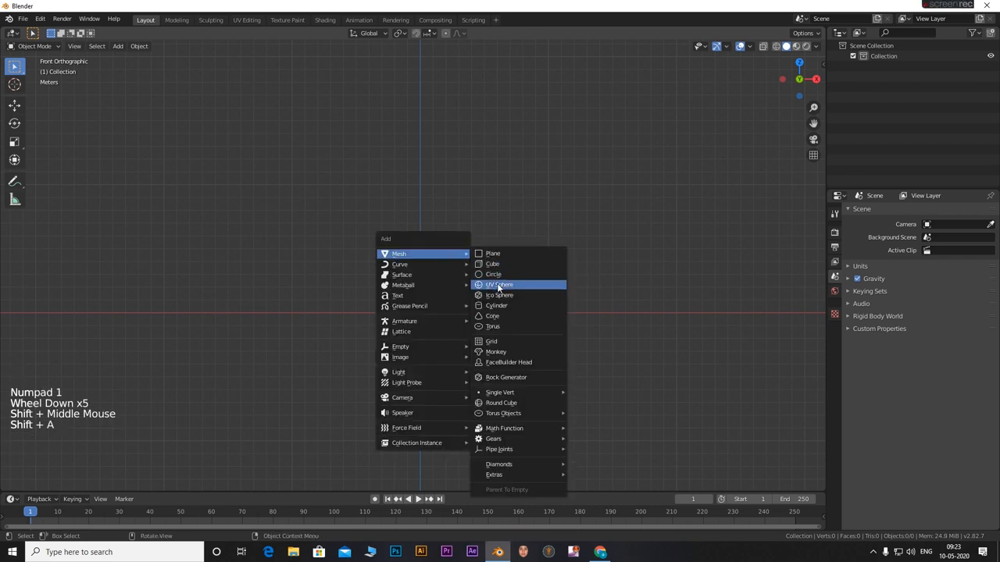
click(498, 284)
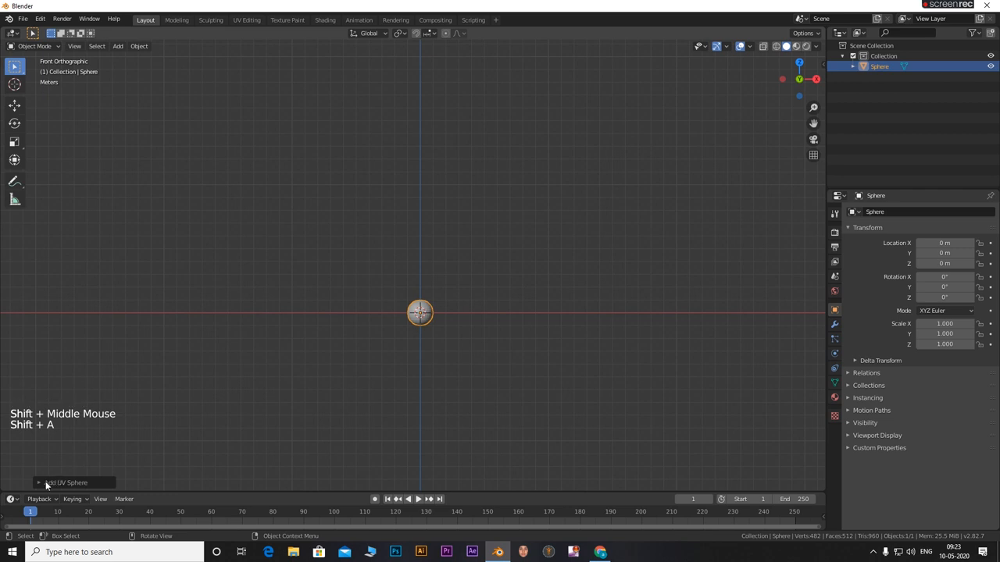
click(67, 482)
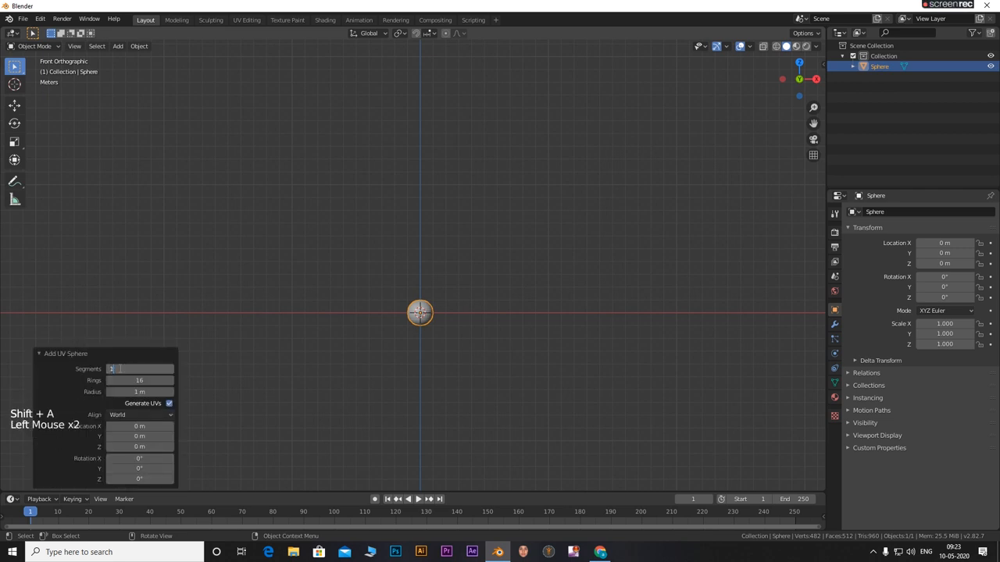
click(139, 380)
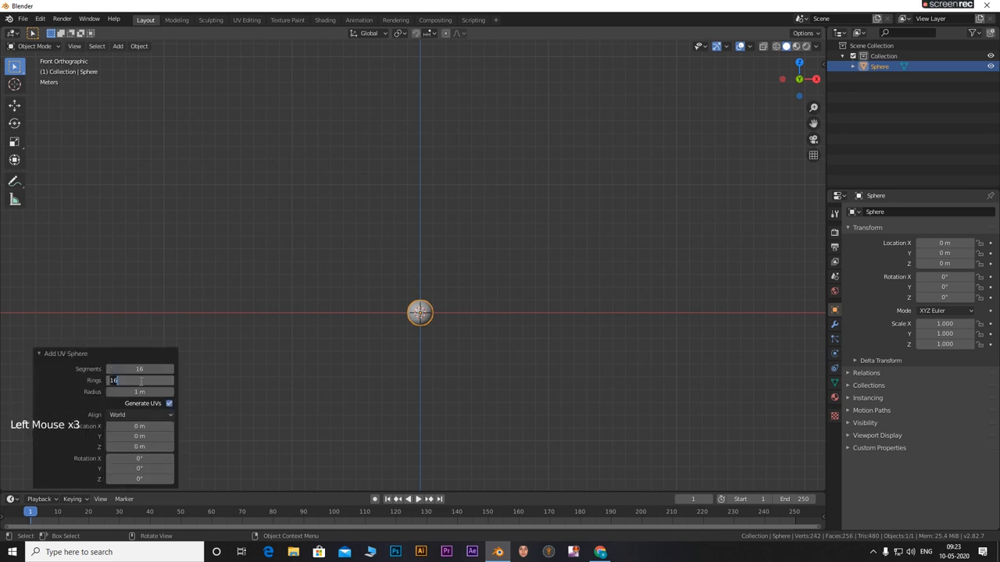
scroll(up, 3)
text(8)
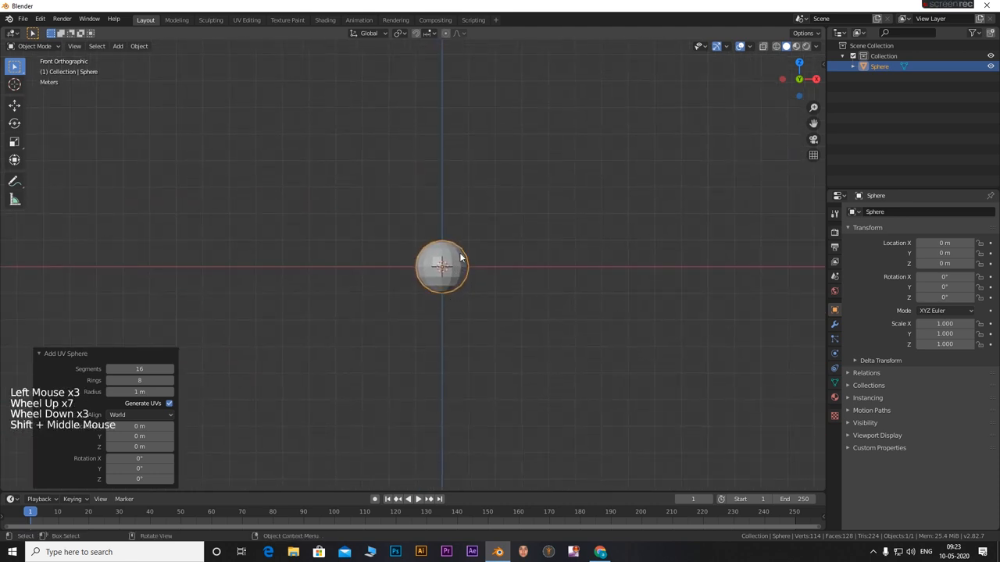
scroll(up, 3)
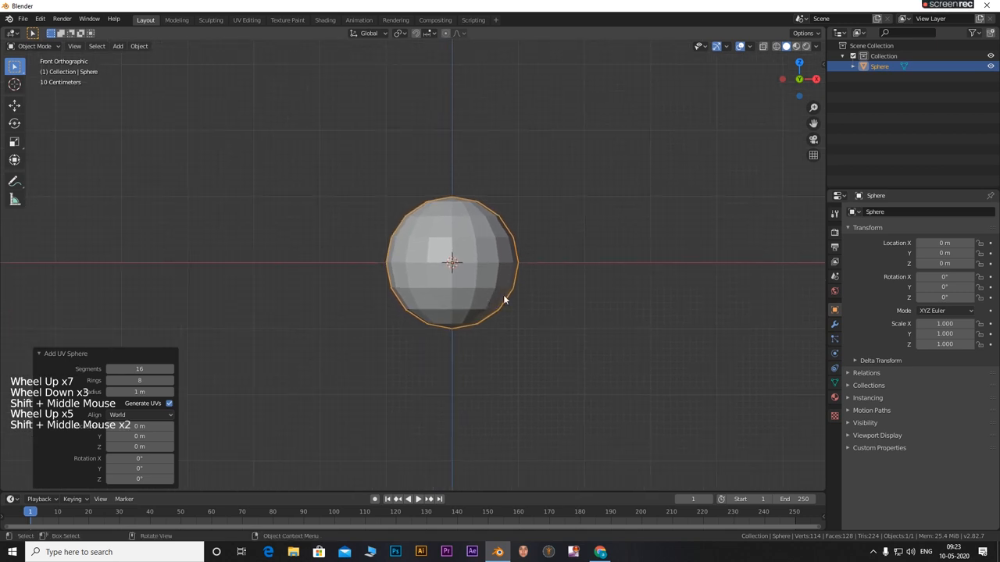
- In Edit Mode, scale the whole sphere mesh by 4 along Z
key(Tab)
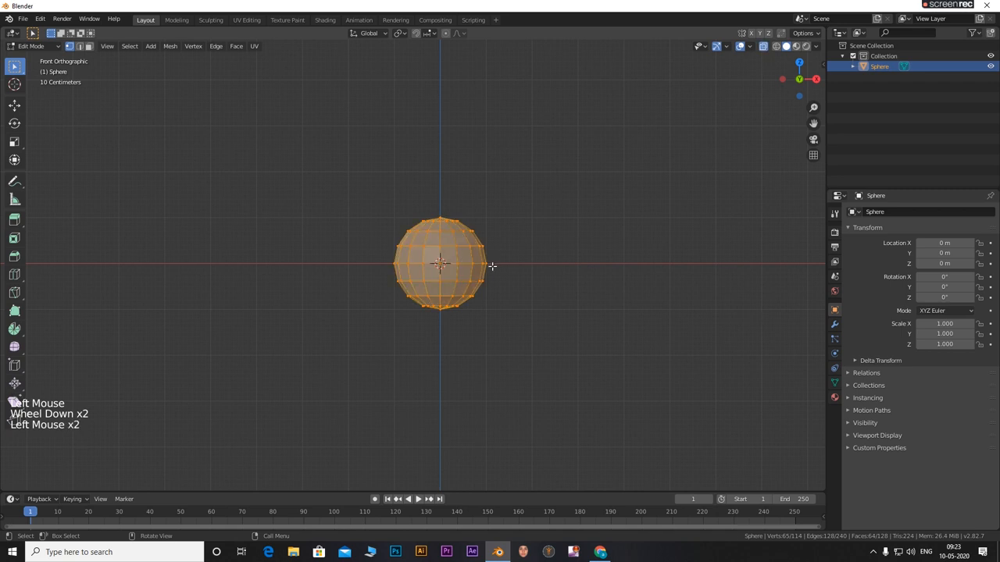
key(s)
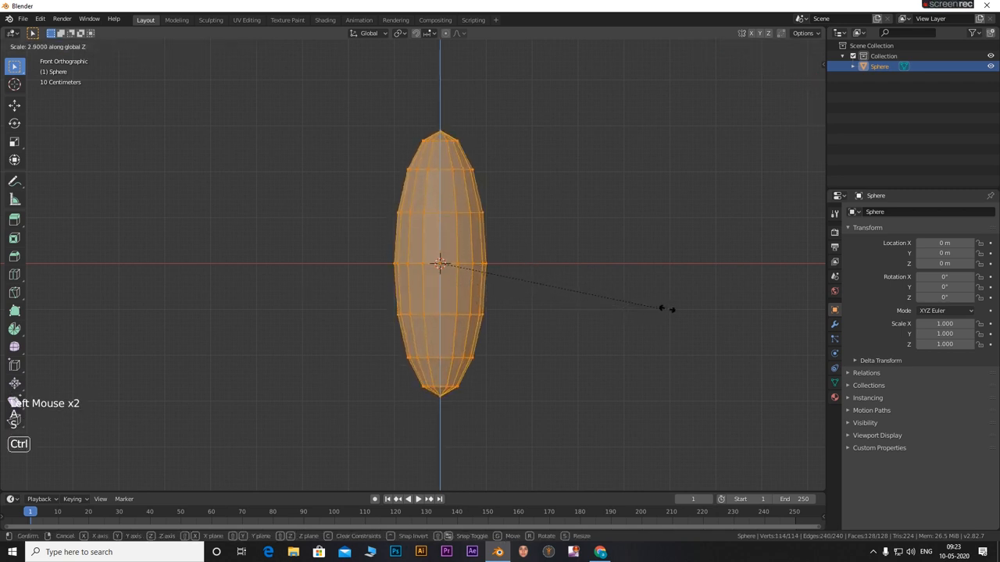
mouse_move(756, 301)
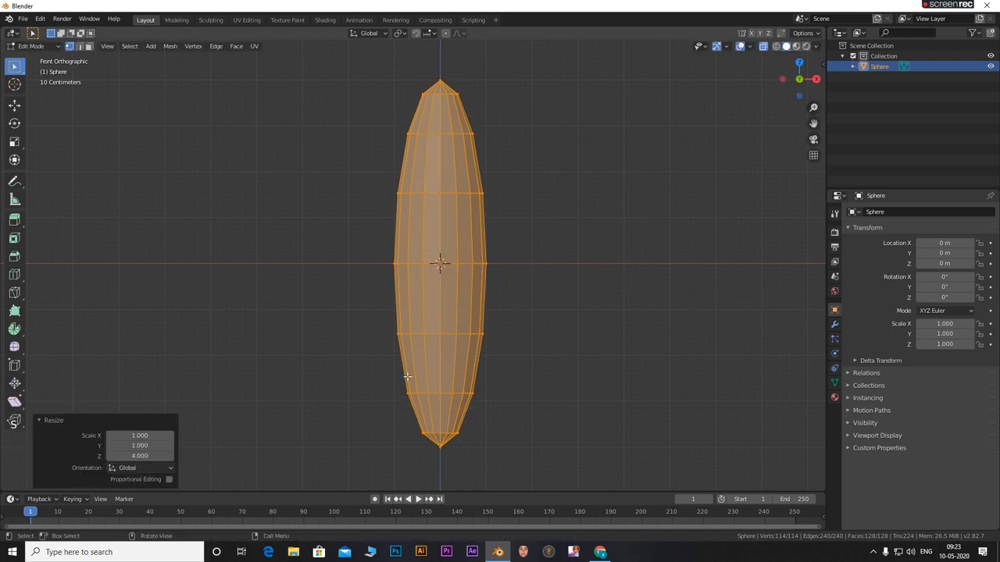
- With proportional editing on, move the lower-middle ring and top tip sideways along X
click(368, 312)
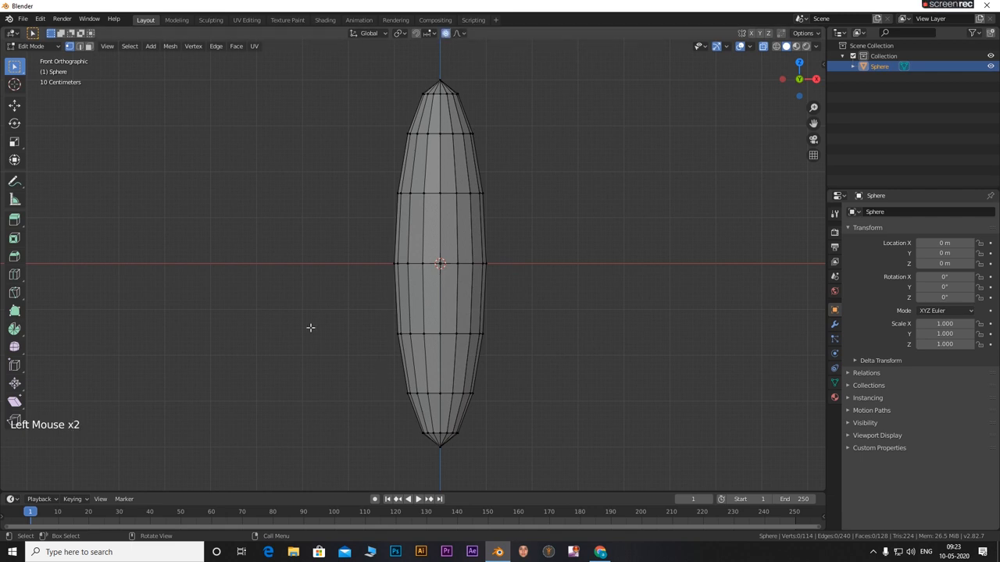
click(439, 336)
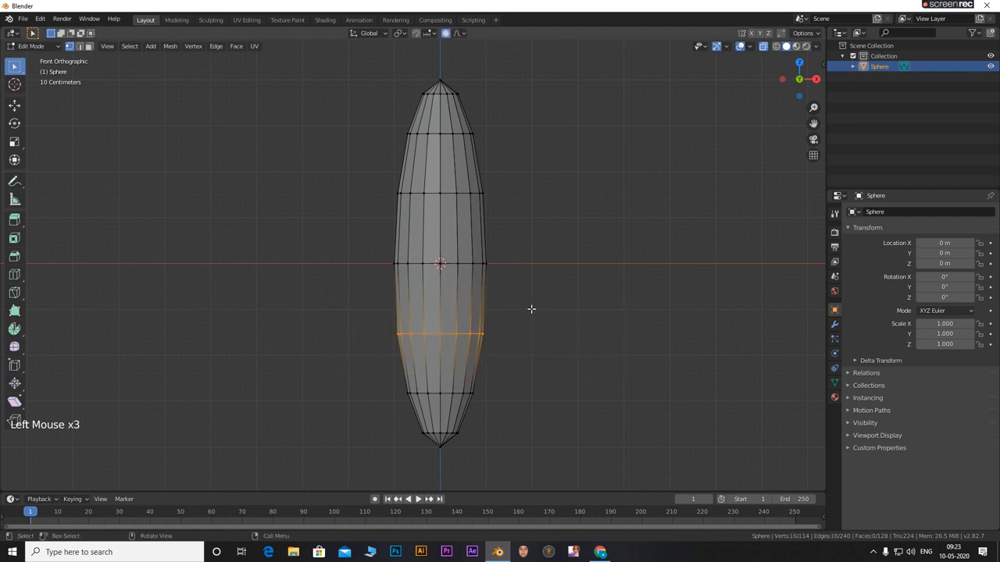
key(g)
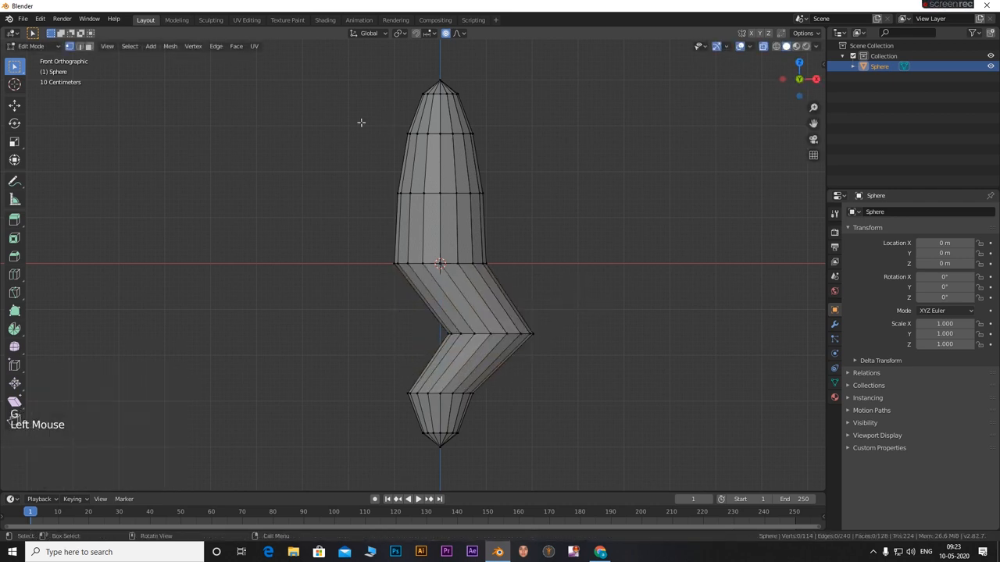
key(g)
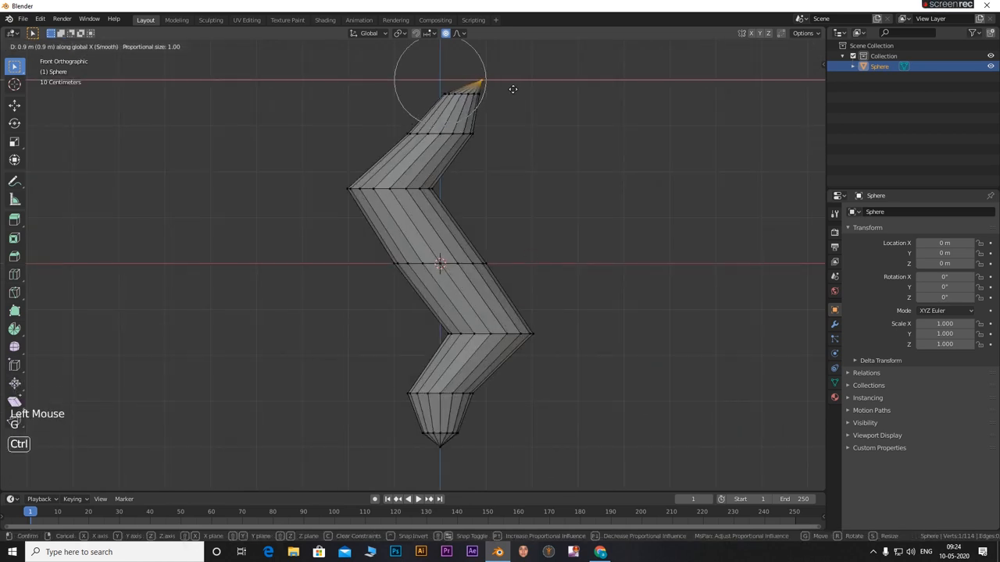
mouse_move(503, 91)
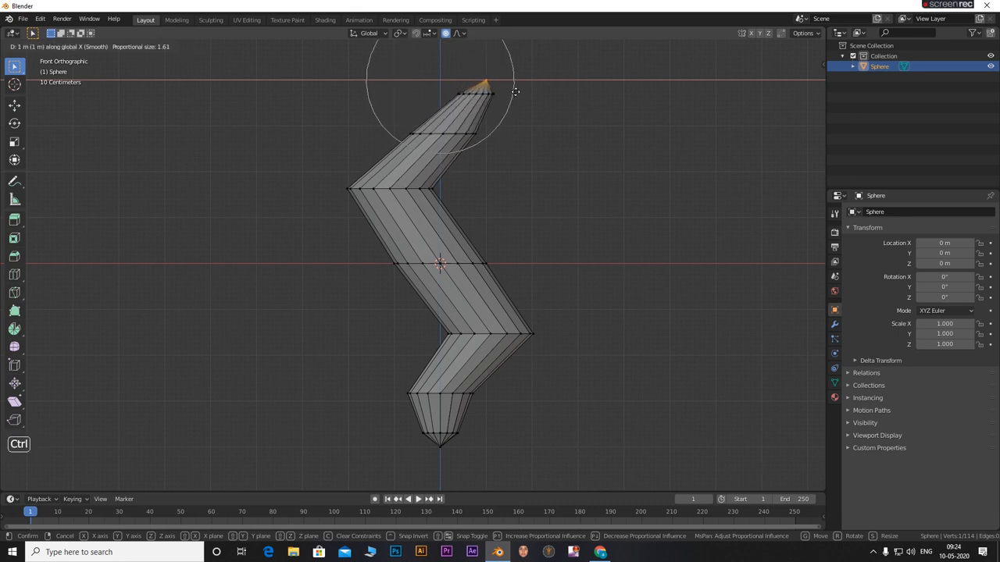
mouse_move(515, 92)
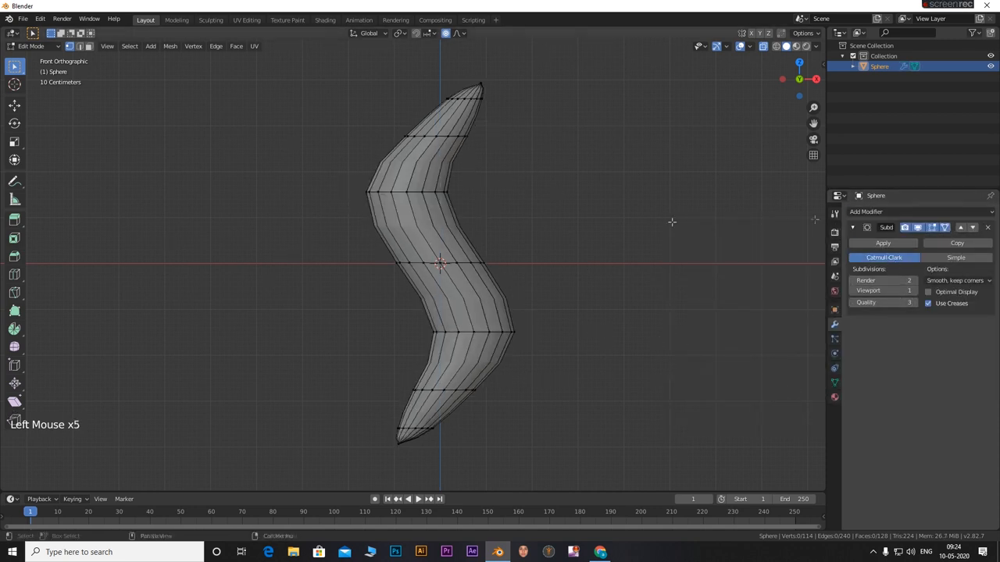
- Add a level-3 Subdivision Surface modifier and loop cuts, then return to Object Mode
click(882, 281)
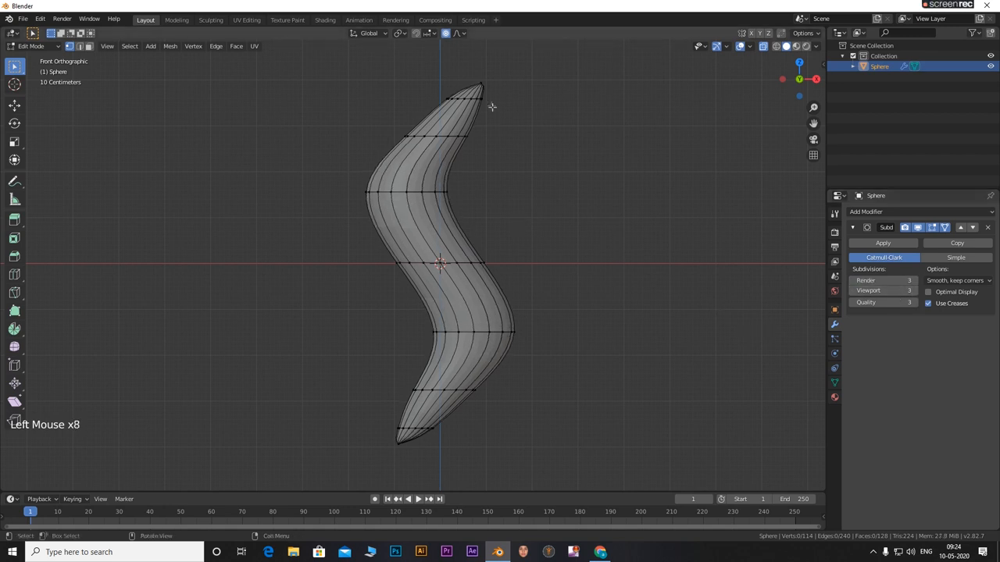
key(ctrl+r)
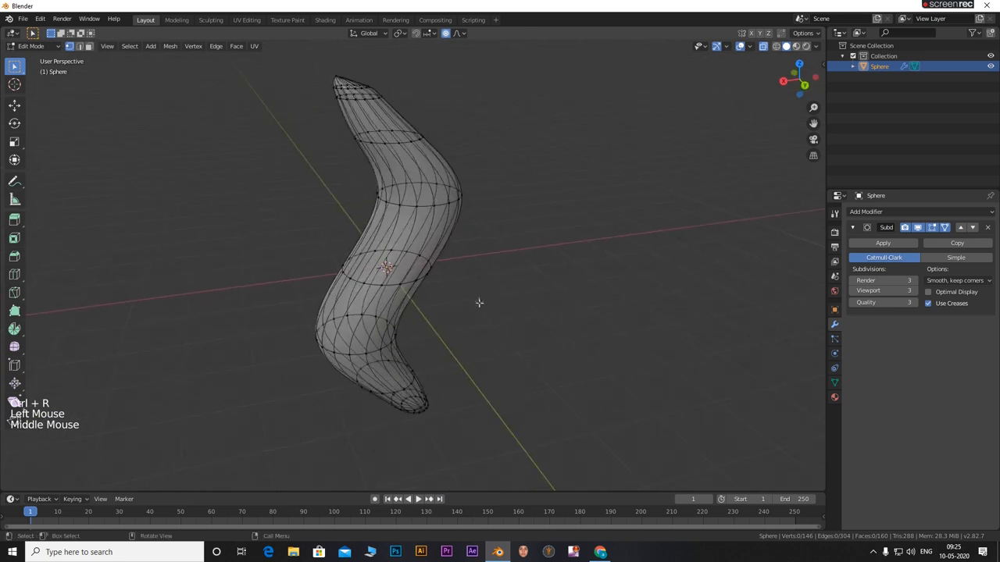
key(Tab)
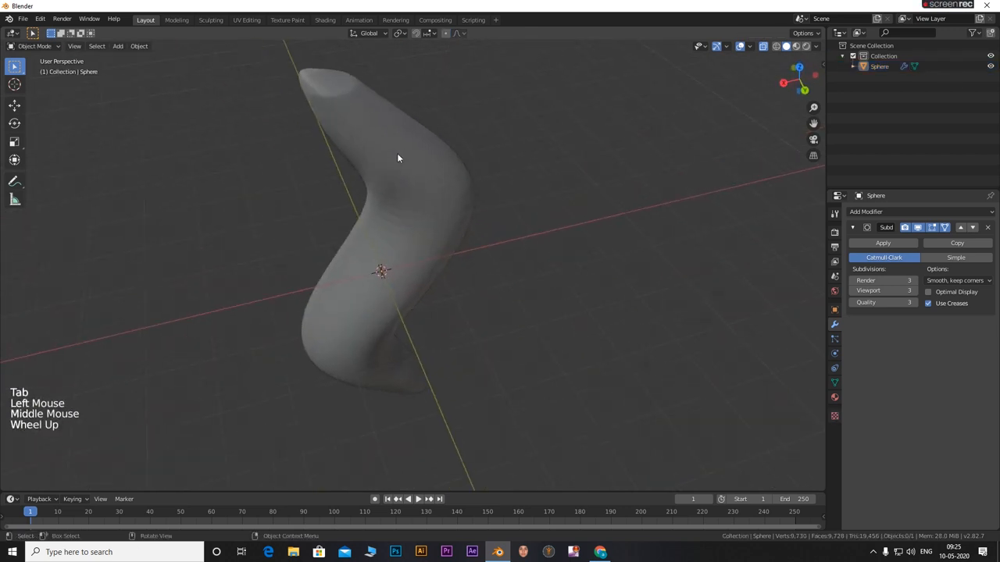
- Scale the smooth curved blade down to about 0.45
right_click(397, 158)
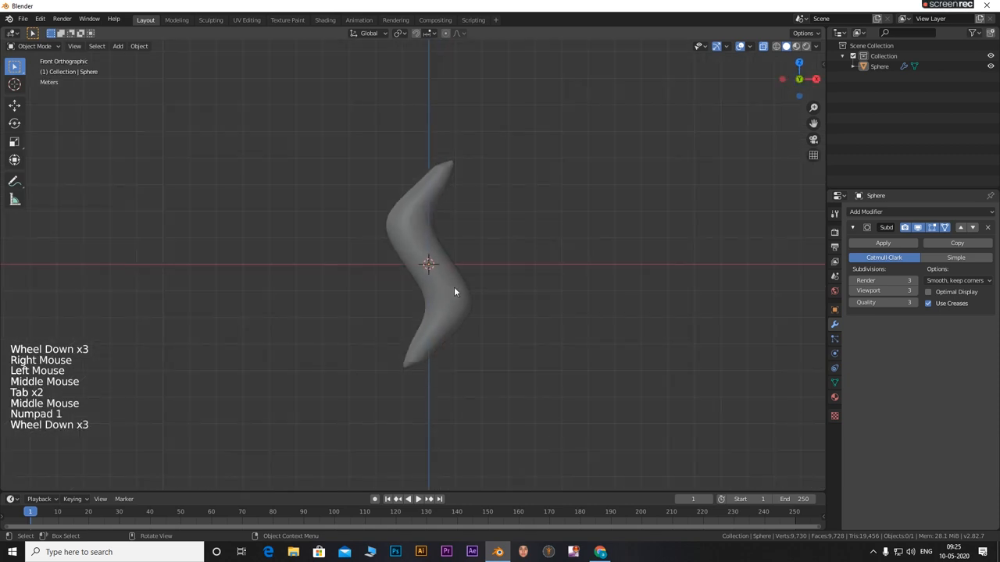
scroll(down, 3)
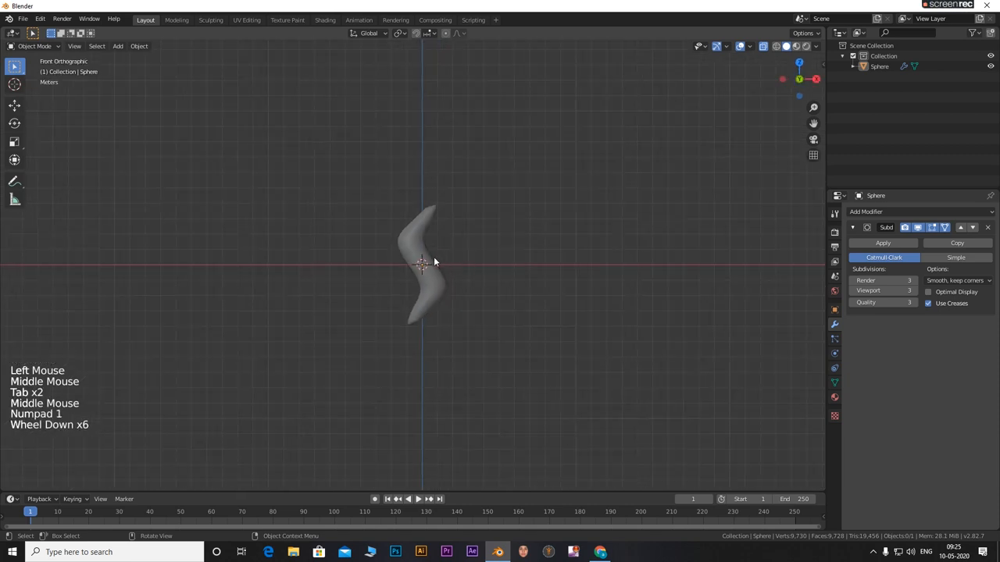
key(s)
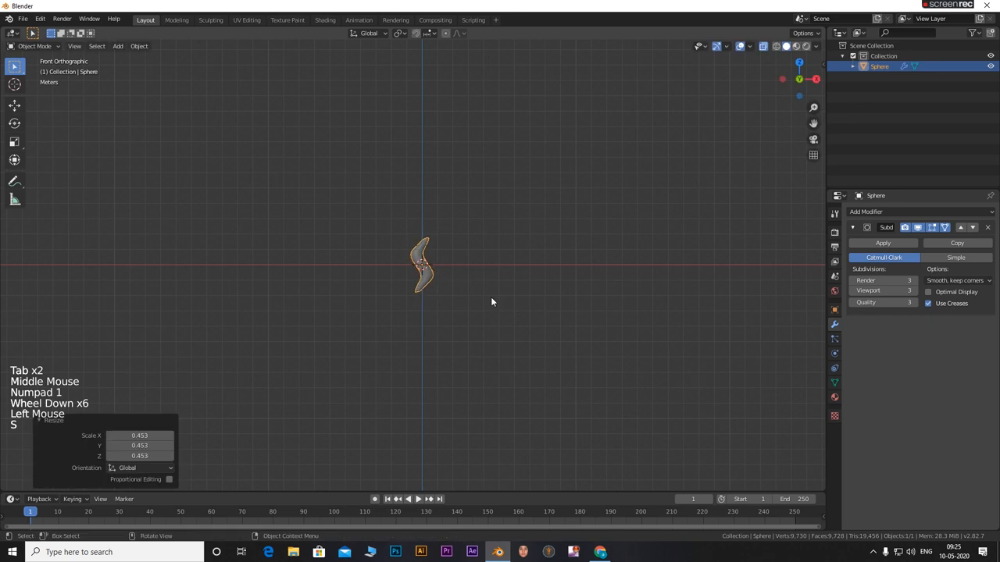
scroll(up, 3)
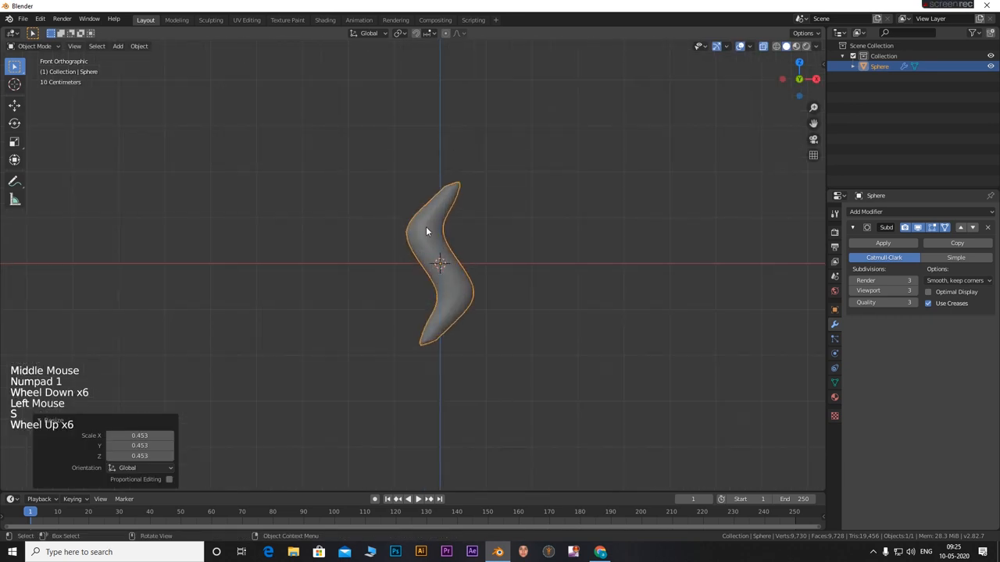
mouse_move(545, 341)
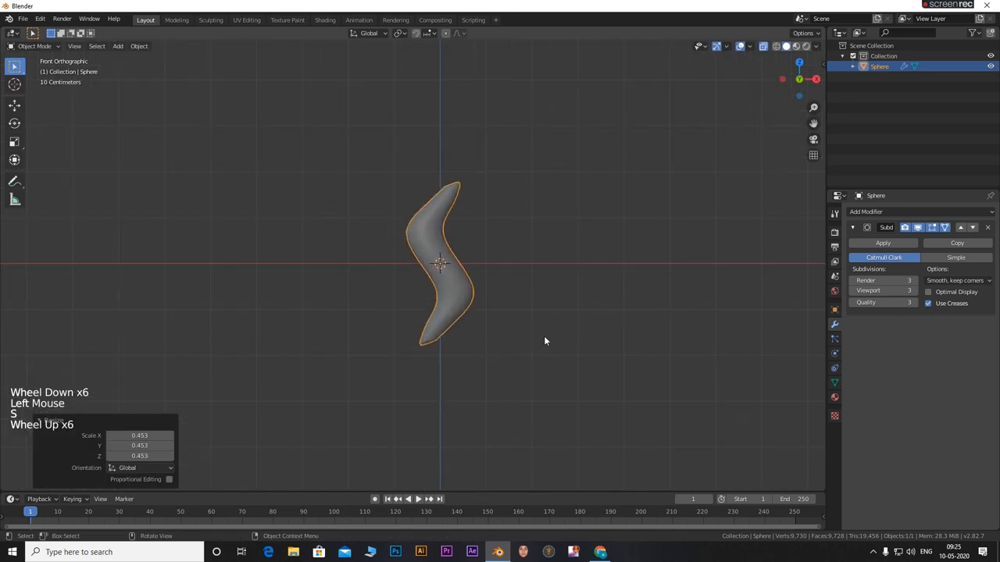
key(s)
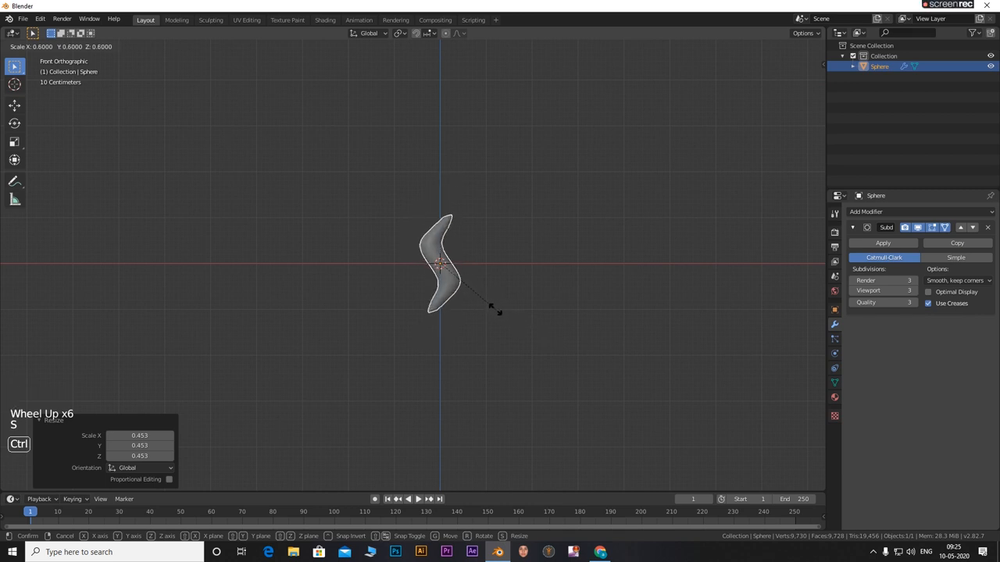
click(455, 252)
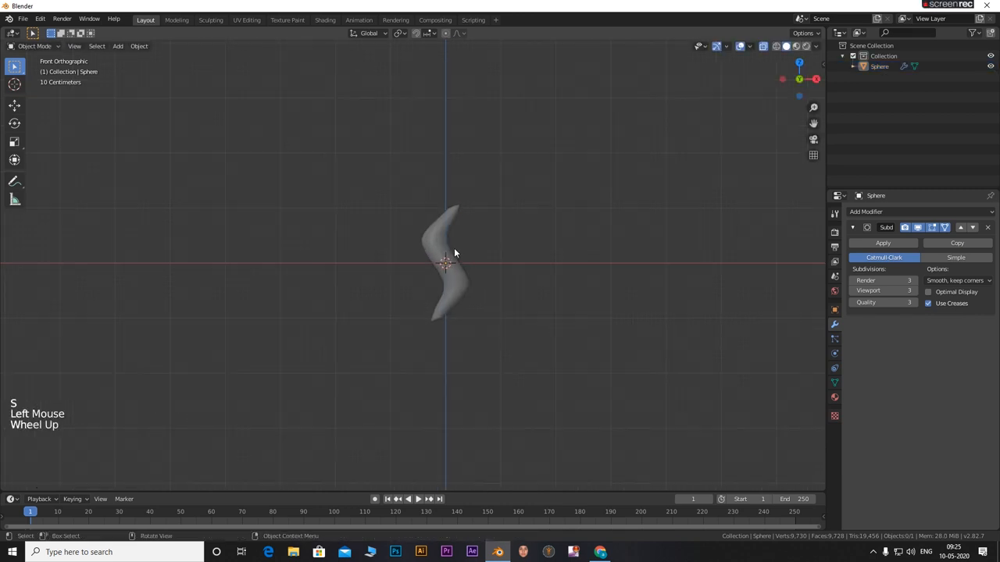
scroll(up, 3)
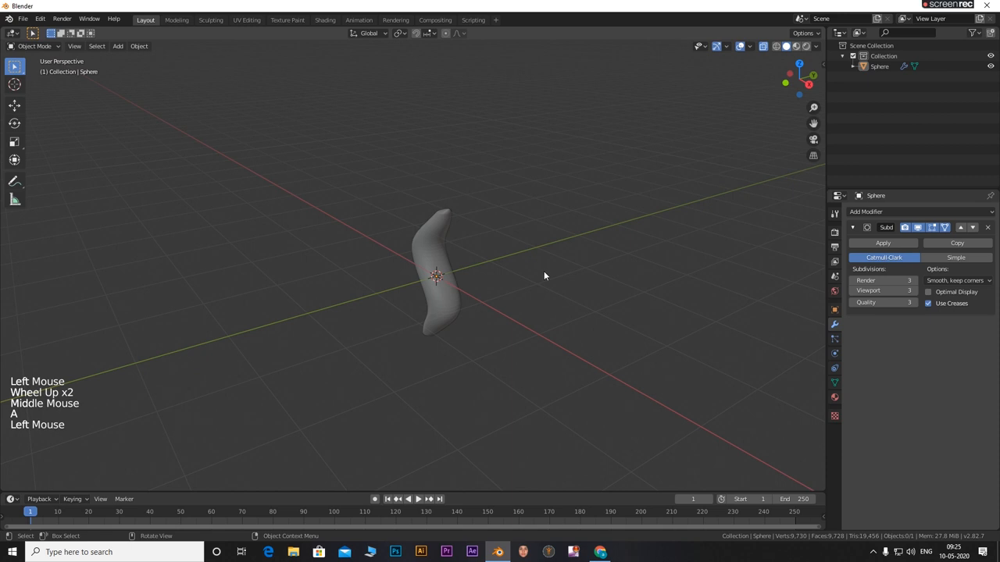
- Add a cylinder and flatten it along Z into a wide disc through the fin
key(shift+a)
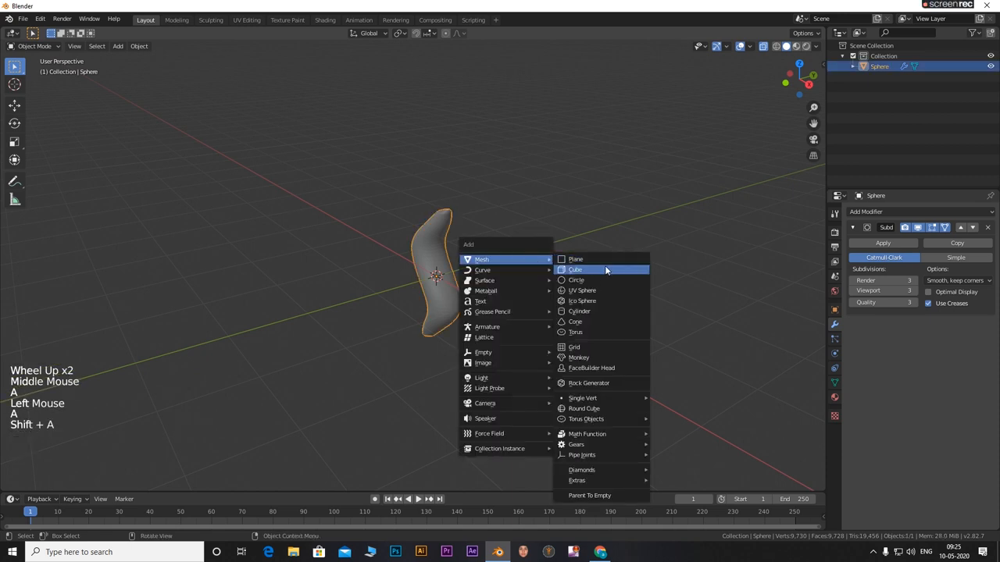
click(578, 311)
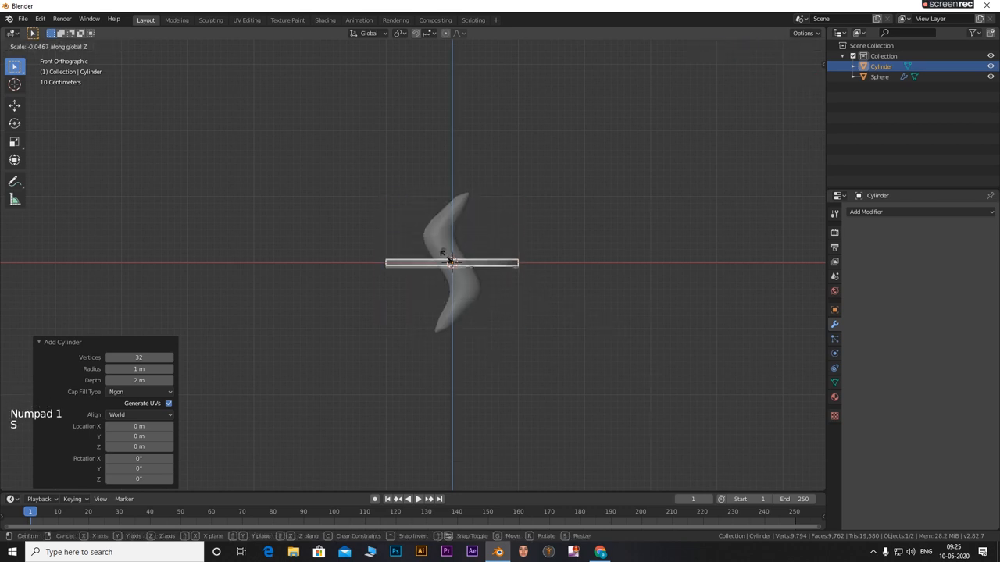
key(ctrl)
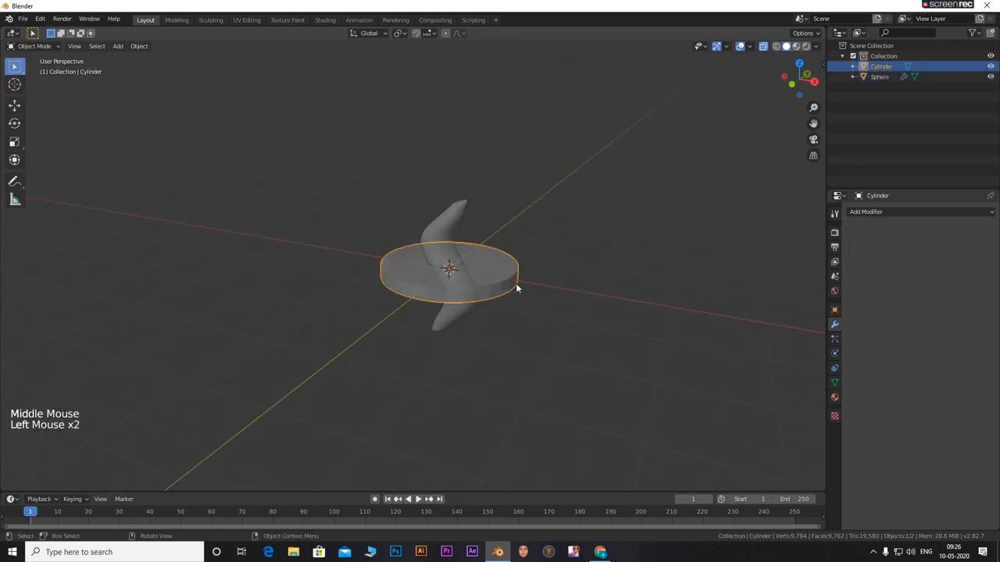
key(s)
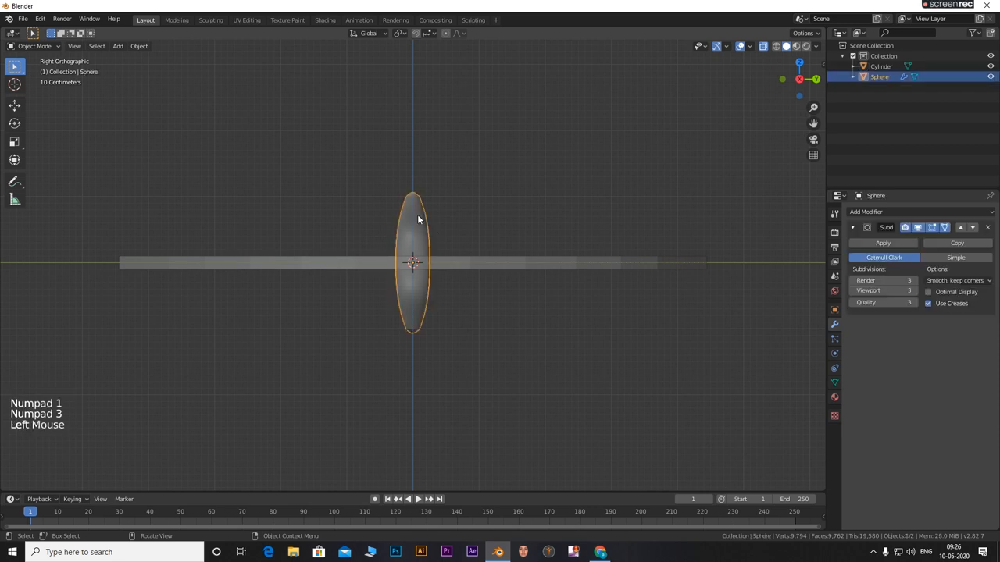
- Move the fin above the disc's edge and make a duplicate copy
key(g)
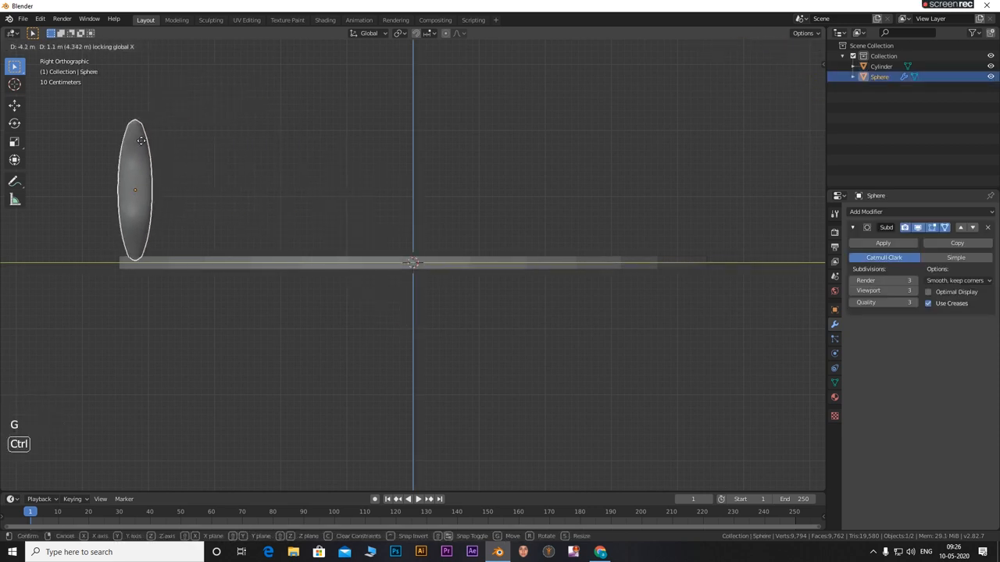
click(141, 141)
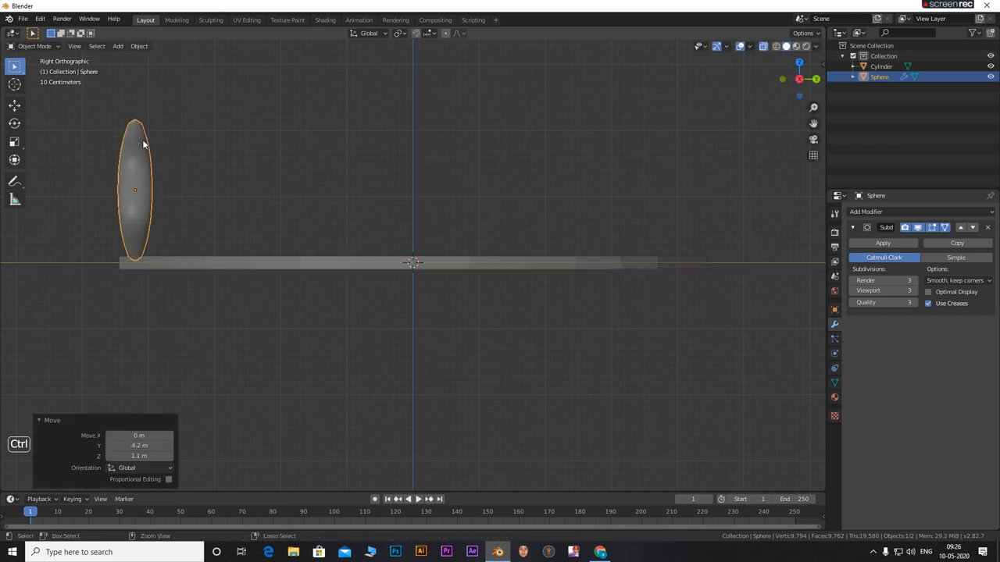
scroll(down, 3)
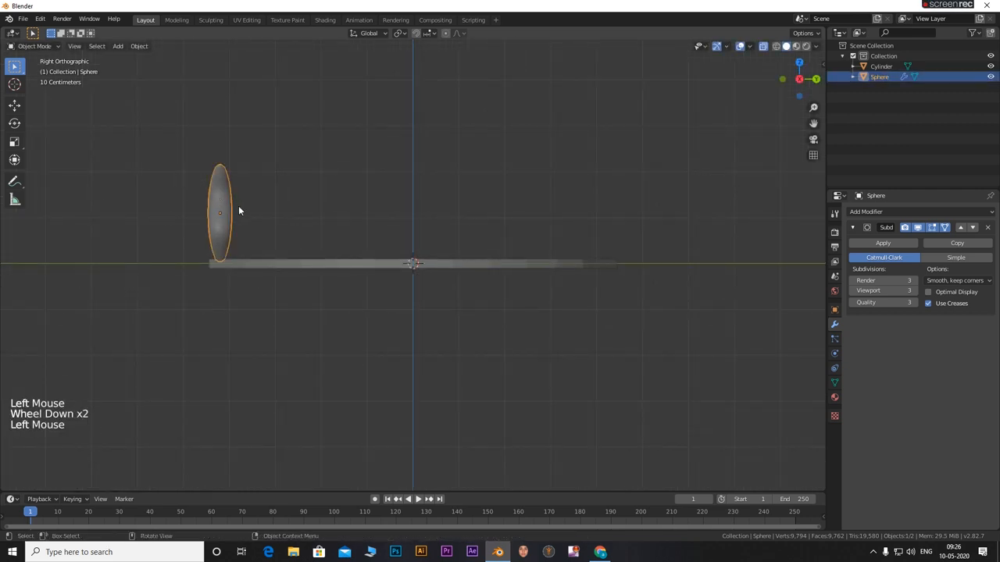
key(shift+d)
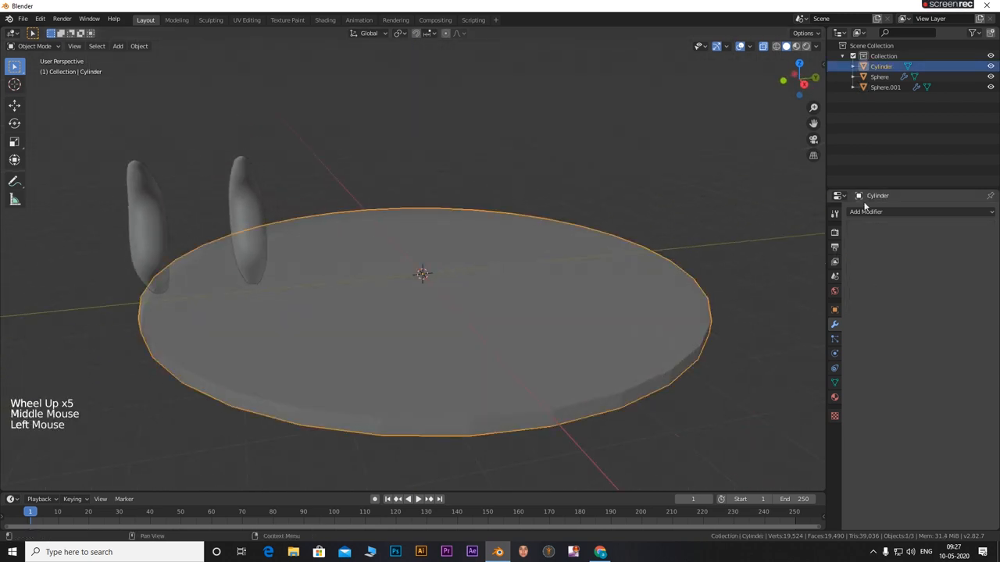
- Add a Subdivision Surface modifier to the disc and insert edge loops near centre and rim
click(865, 212)
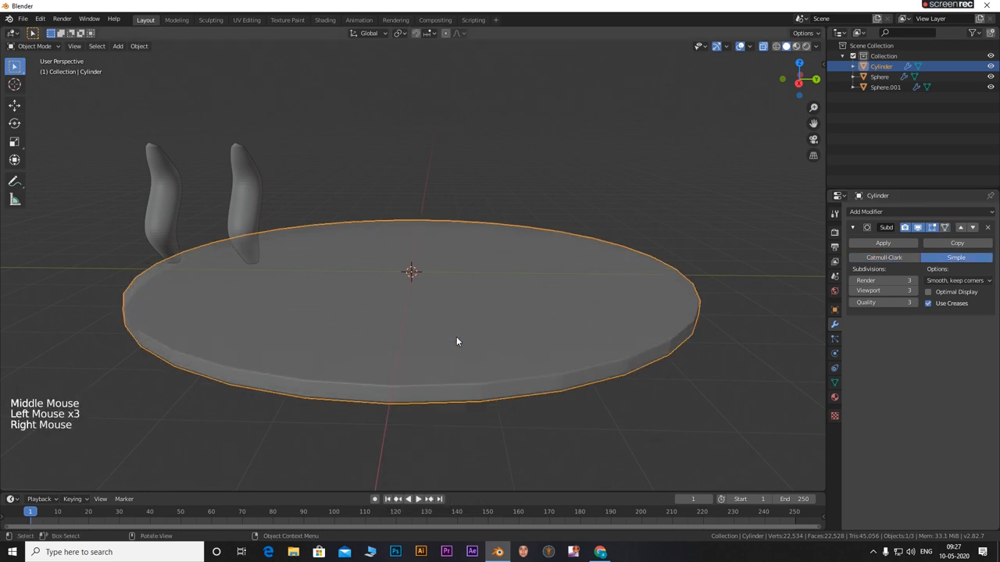
mouse_move(882, 243)
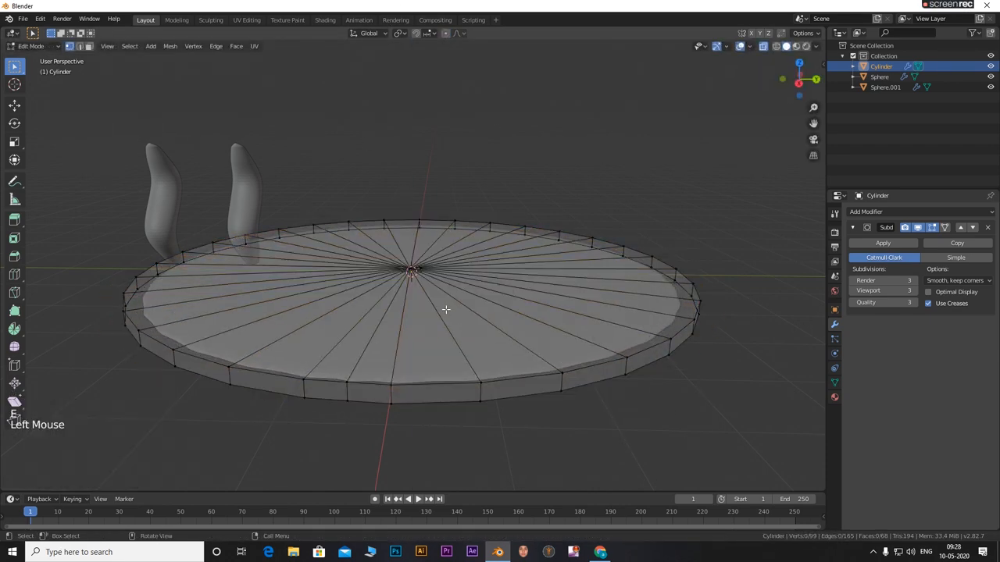
scroll(up, 3)
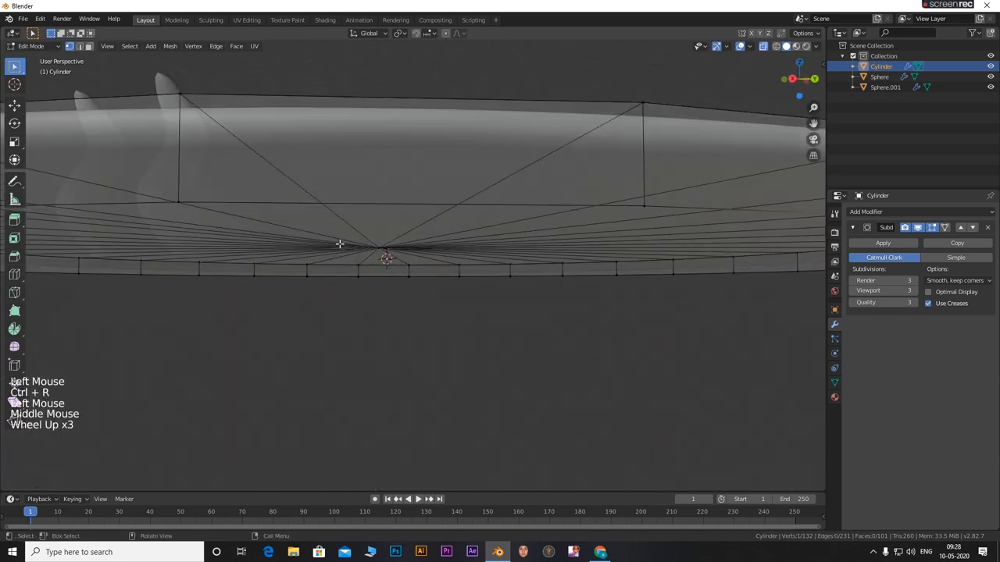
drag(339, 243, 582, 322)
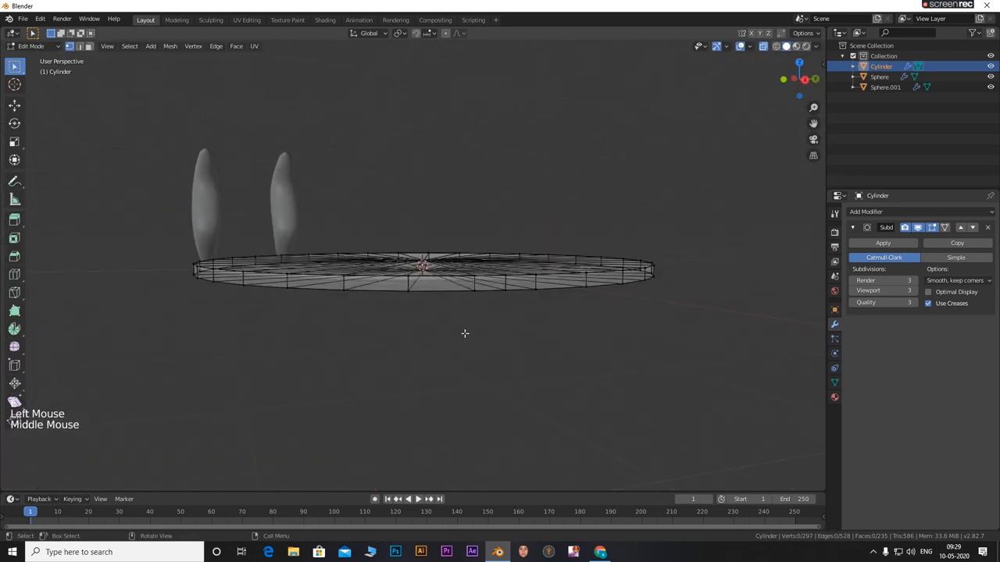
key(ctrl+r)
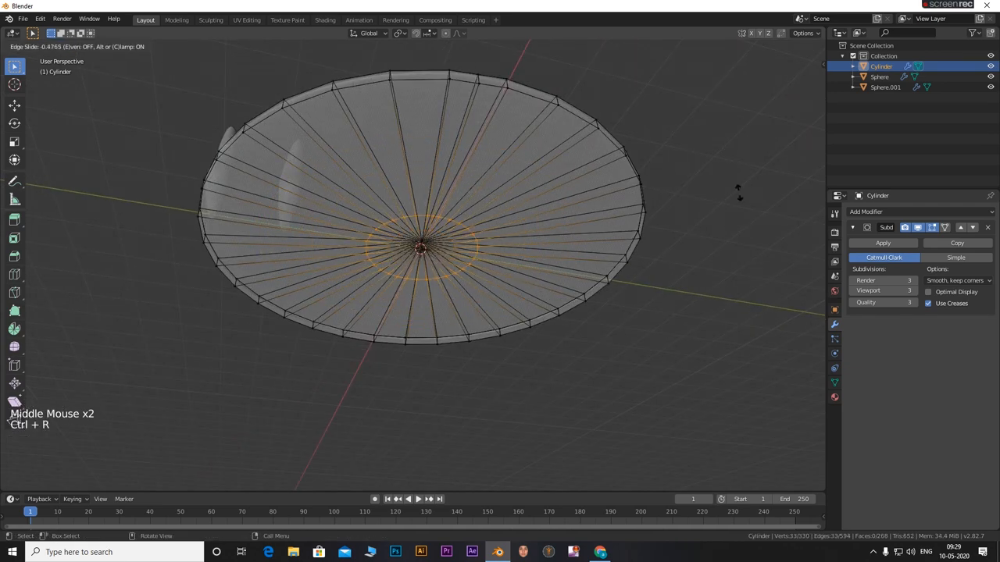
key(Tab)
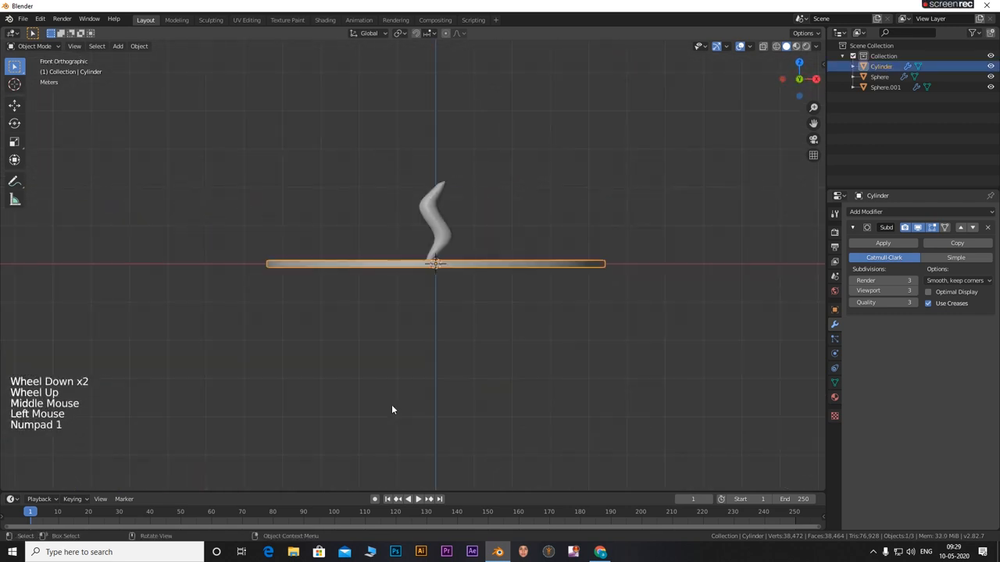
- Add a new cylinder above the disc, thin it into a rod, and tilt it along a fin
key(shift+a)
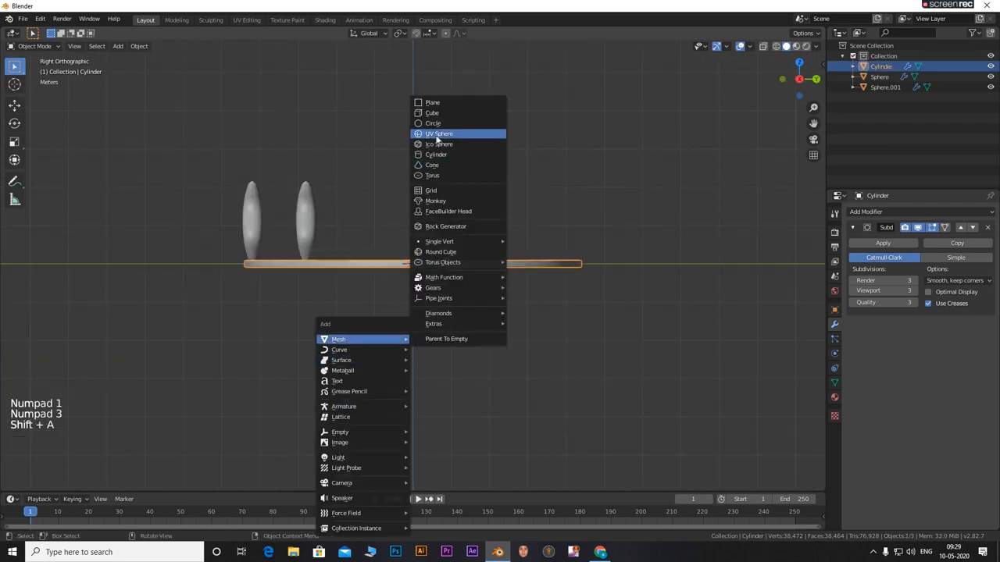
mouse_move(436, 154)
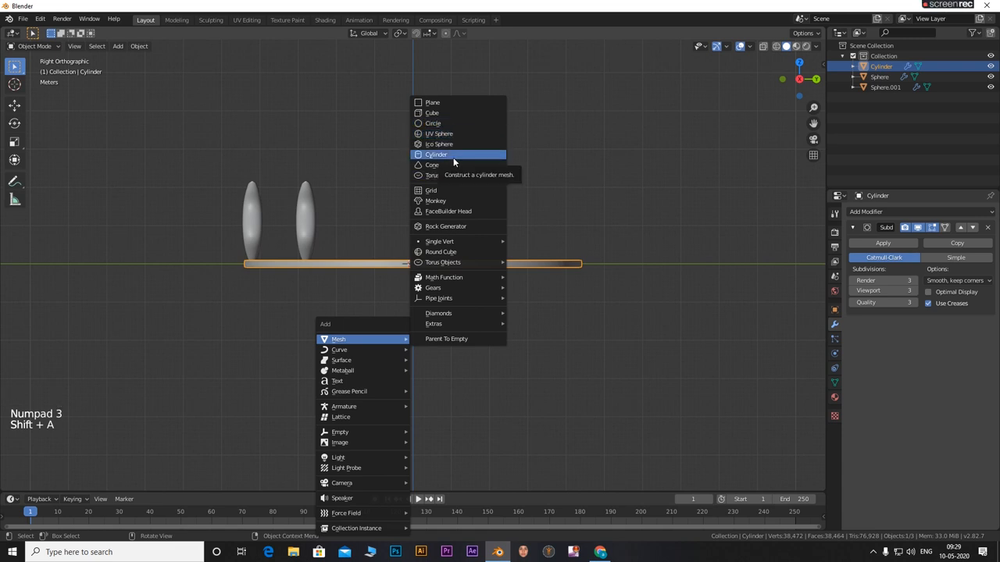
click(436, 154)
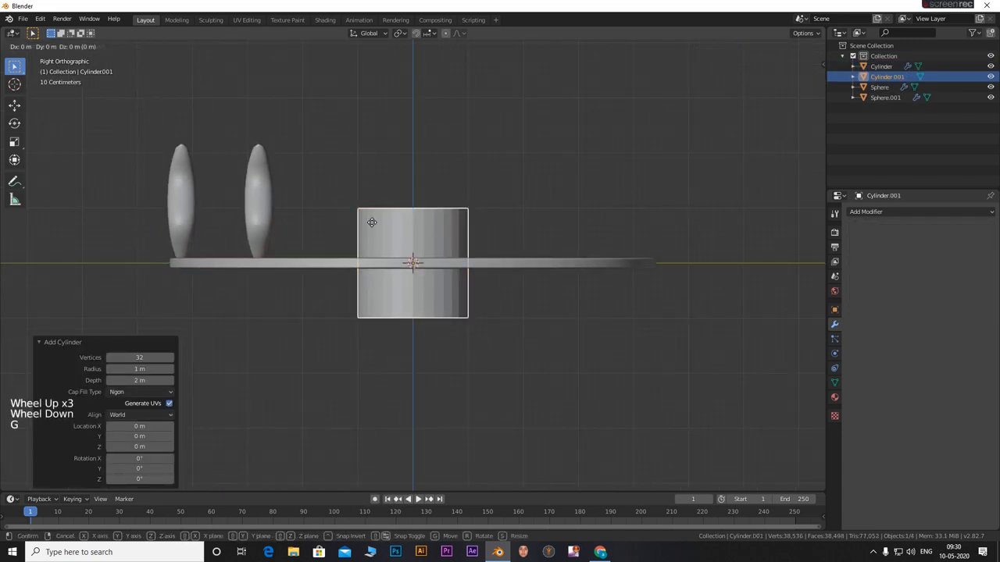
click(547, 188)
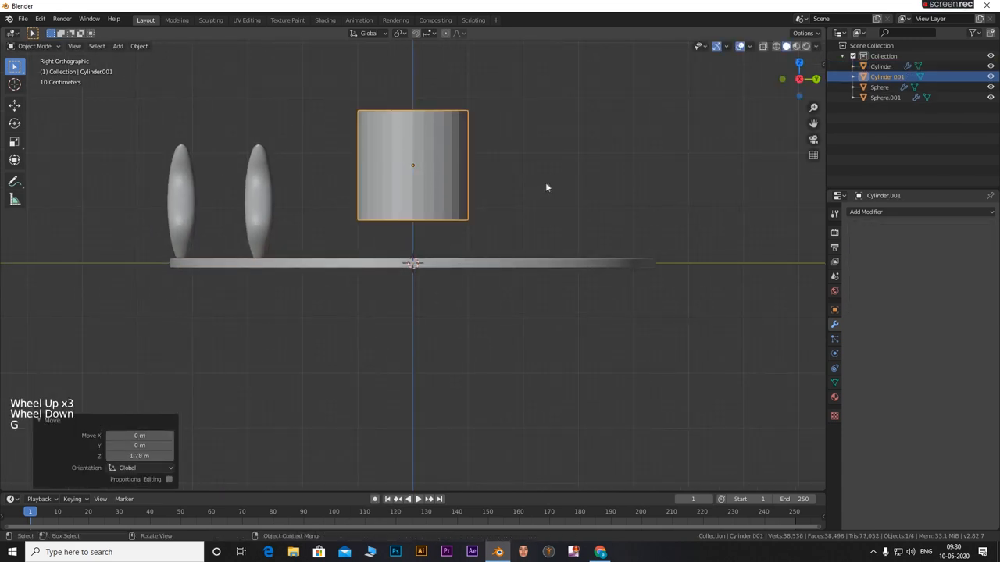
key(s)
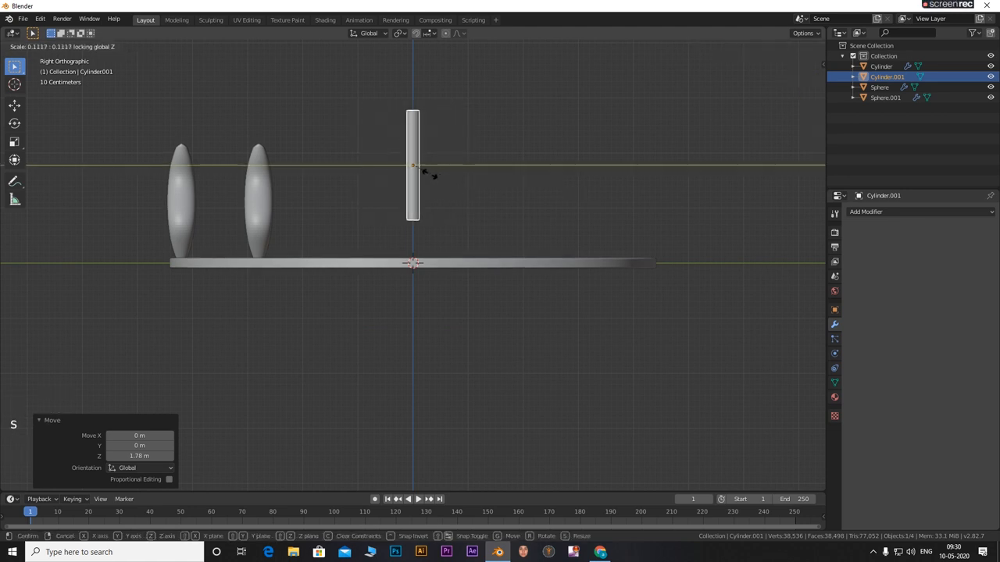
mouse_move(427, 174)
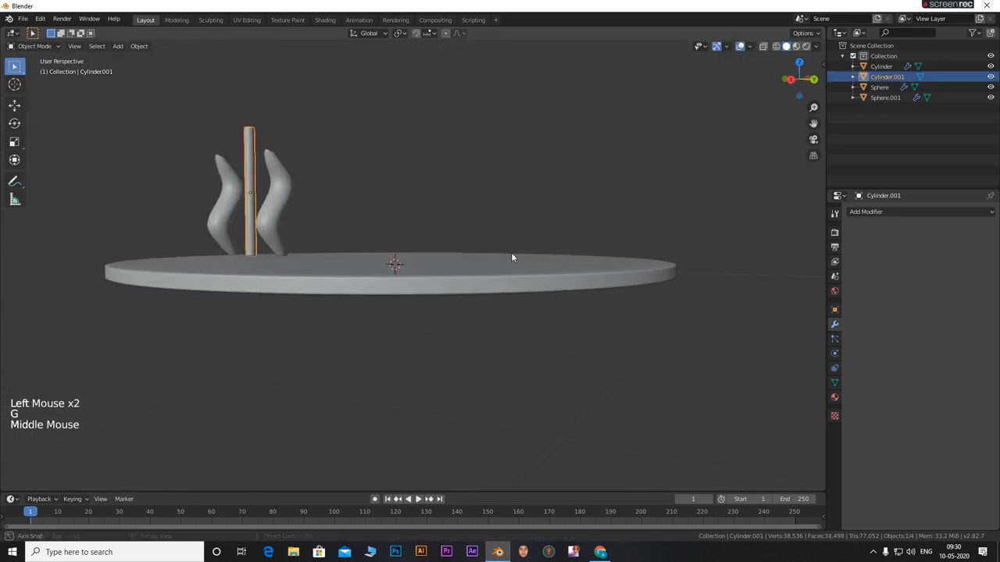
key(r)
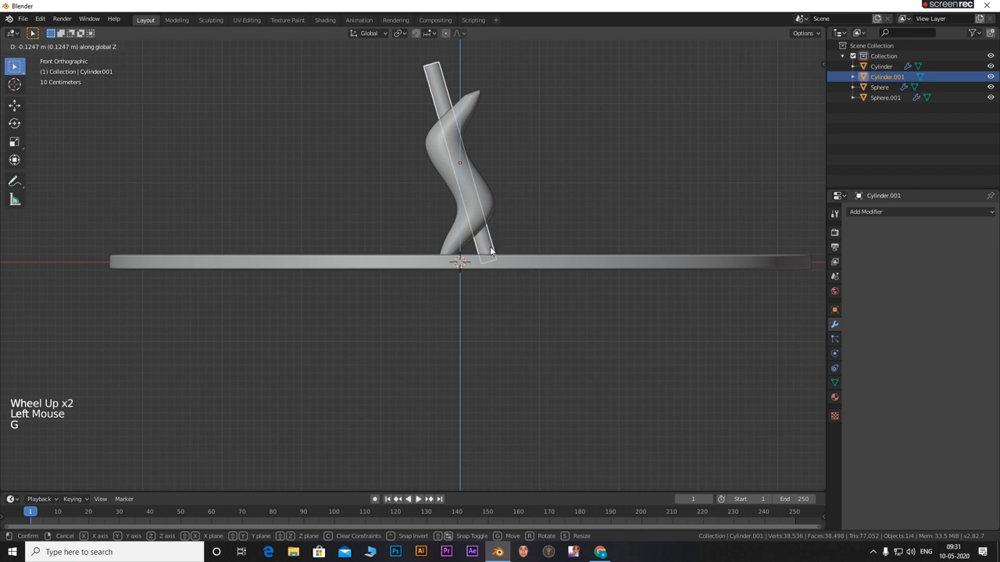
- Add a Subdivision Surface modifier to the rod to smooth it
click(898, 211)
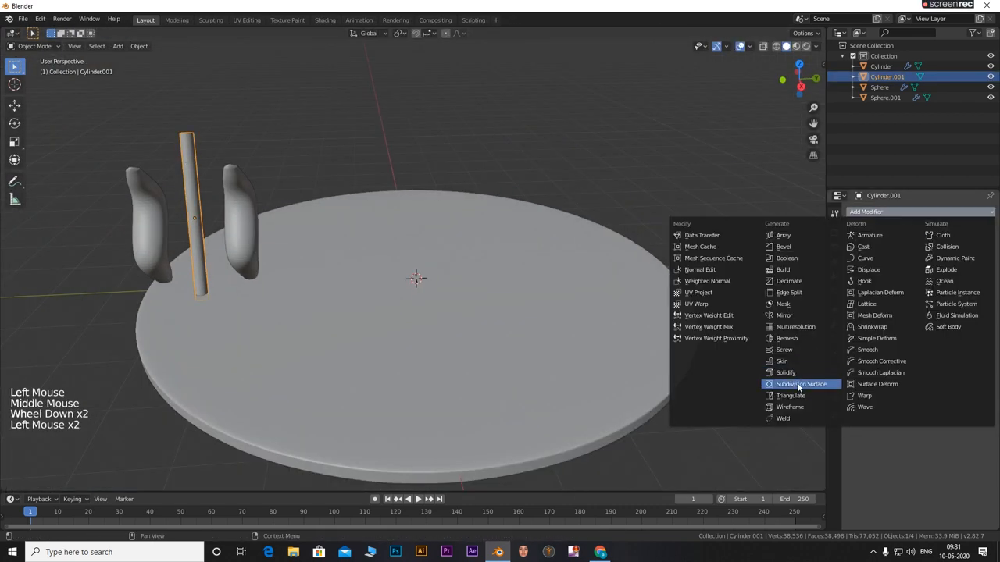
click(800, 383)
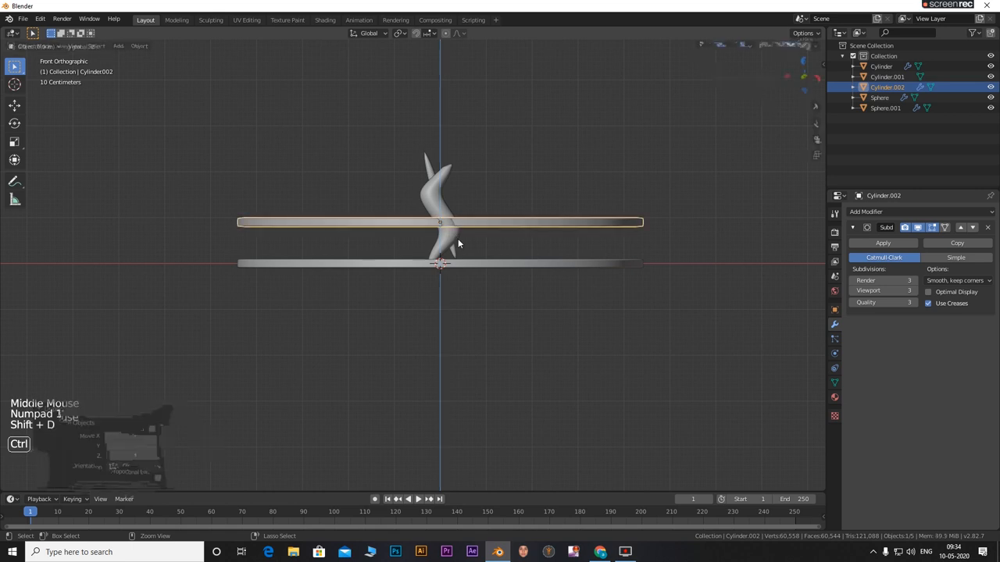
- Loop-cut the copied disc's top, invert the selection and delete the other faces, leaving a ring band
key(Tab)
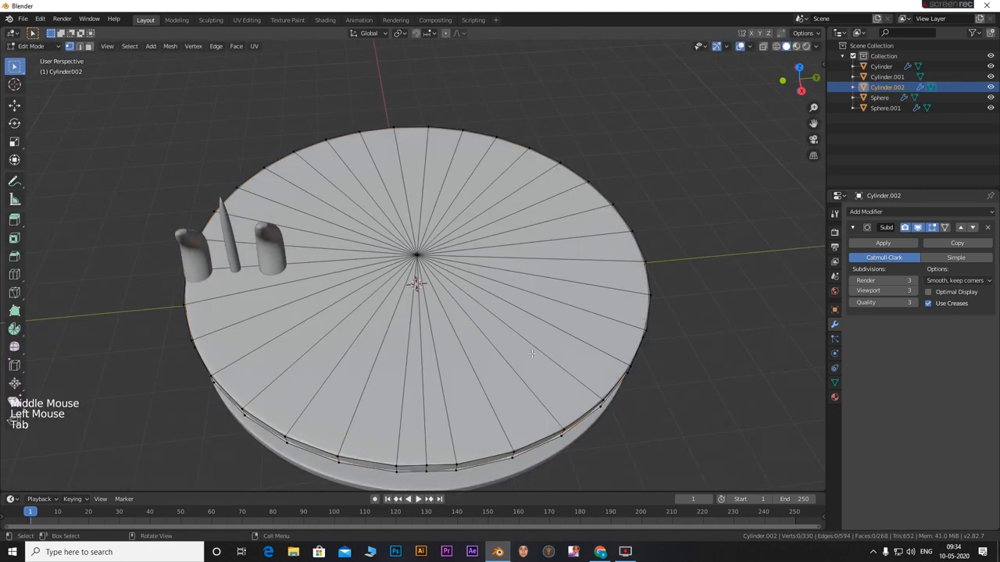
key(ctrl+r)
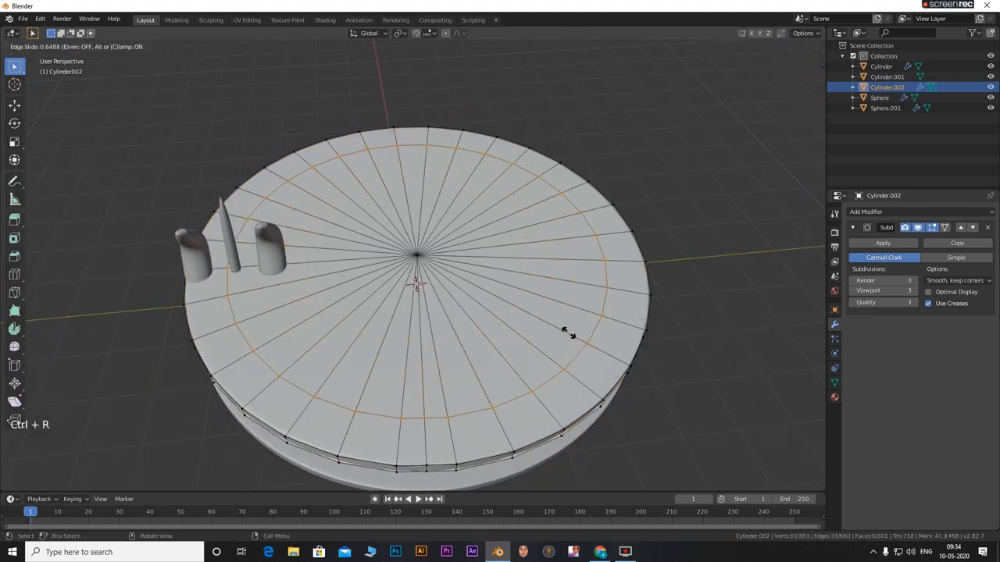
click(521, 391)
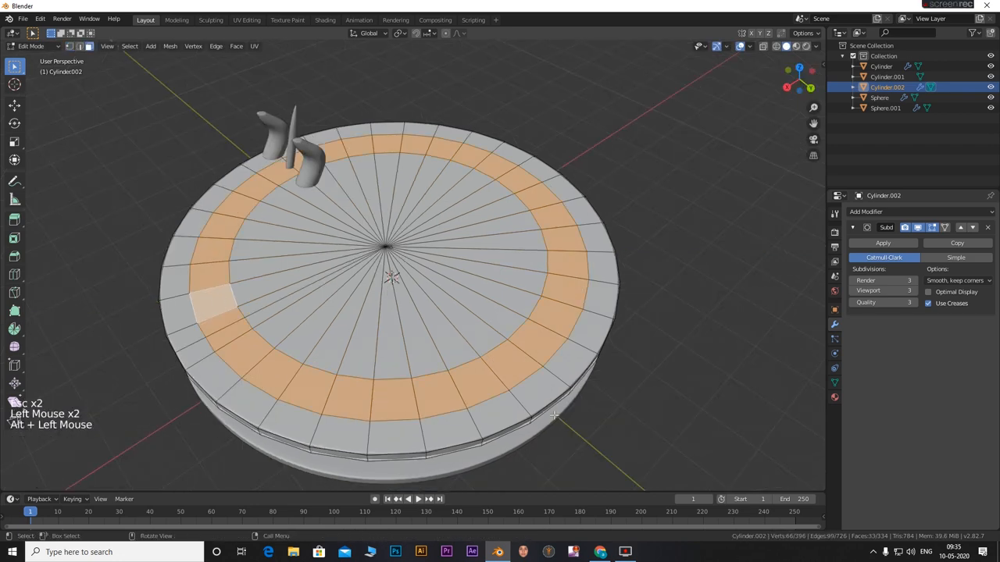
key(ctrl+i)
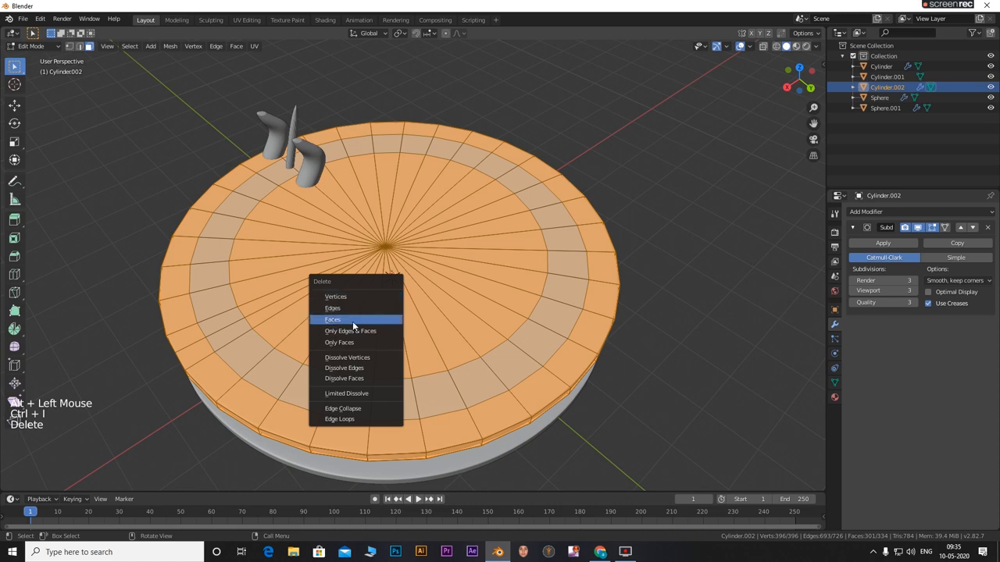
click(331, 319)
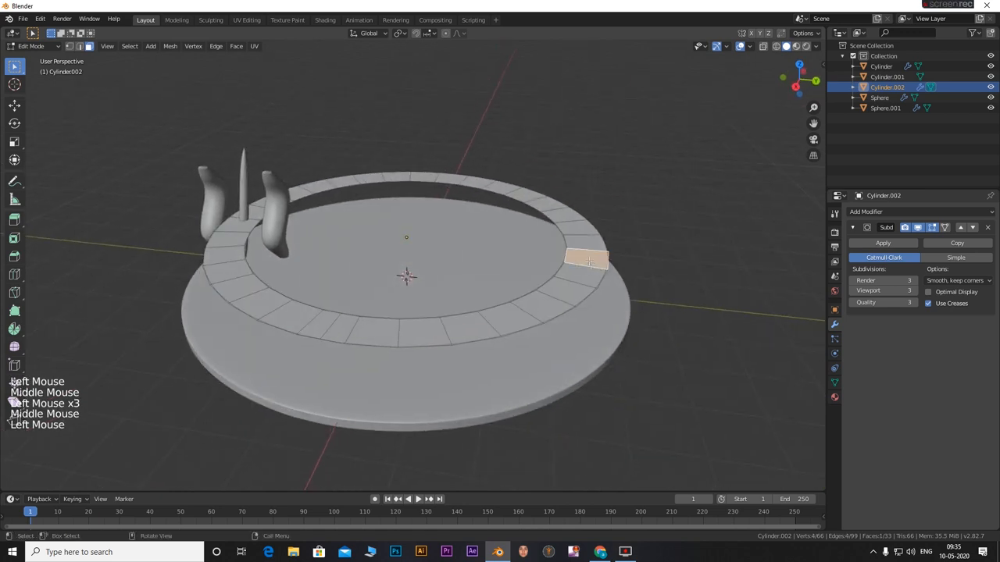
key(g)
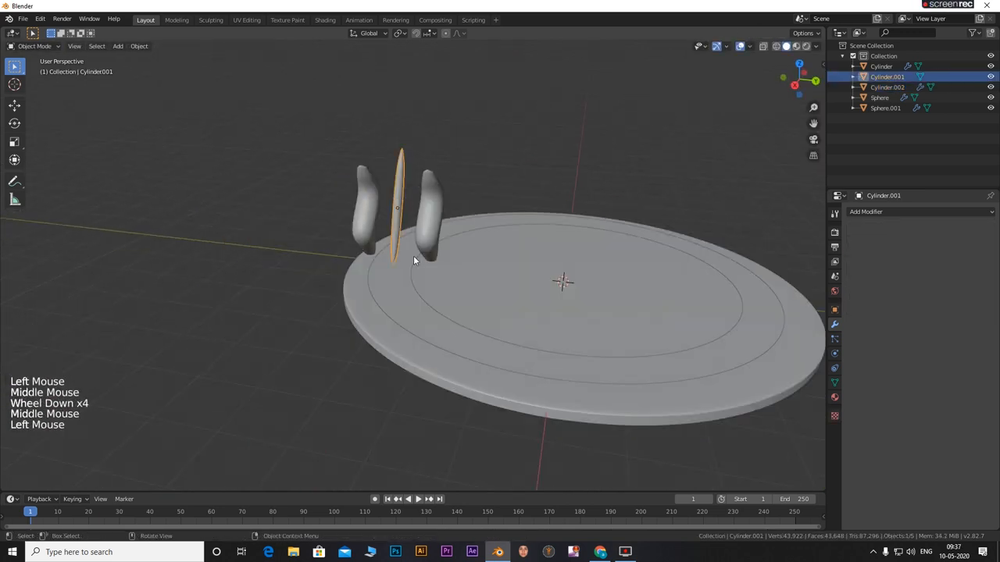
- Parent the blade to the ring path, undoing and repositioning as needed
key(ctrl+p)
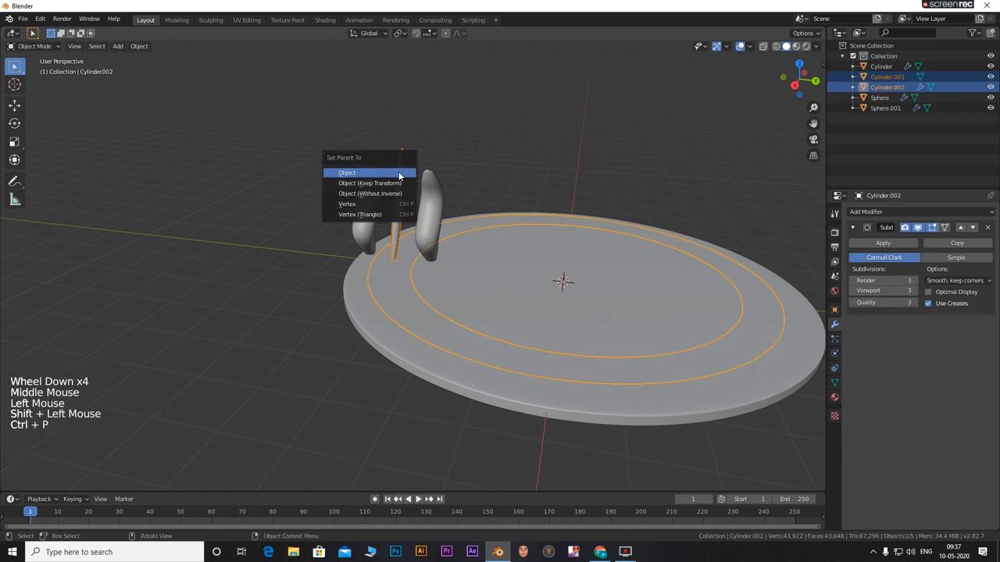
click(346, 173)
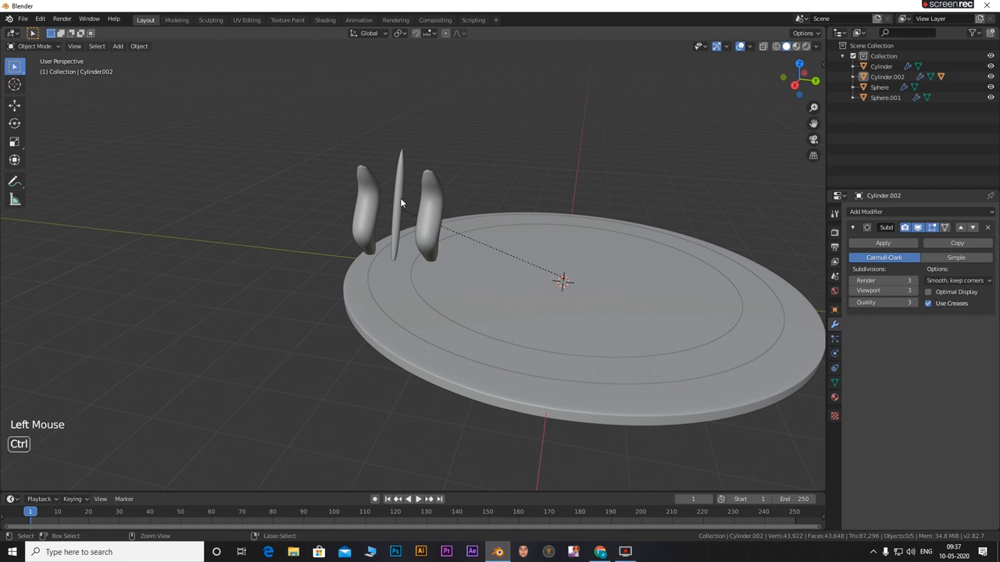
key(ctrl+z)
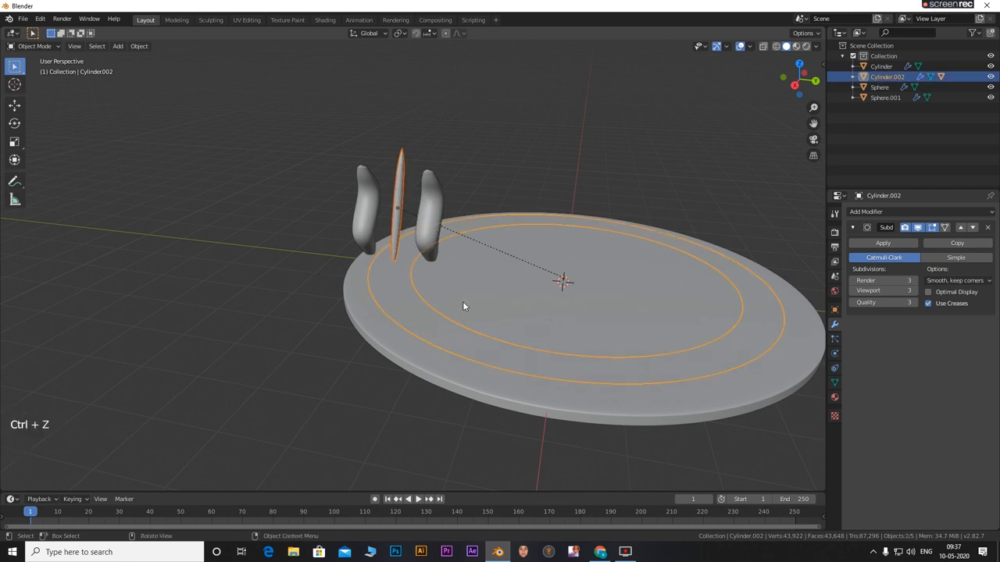
key(g)
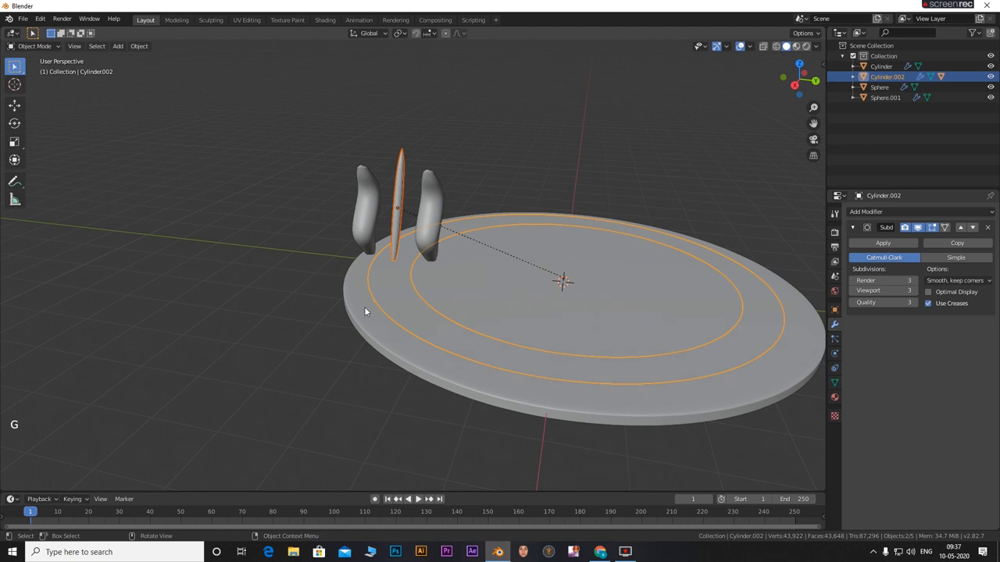
- Parent the ring path to the disc with Object (Keep Transform)
key(ctrl+p)
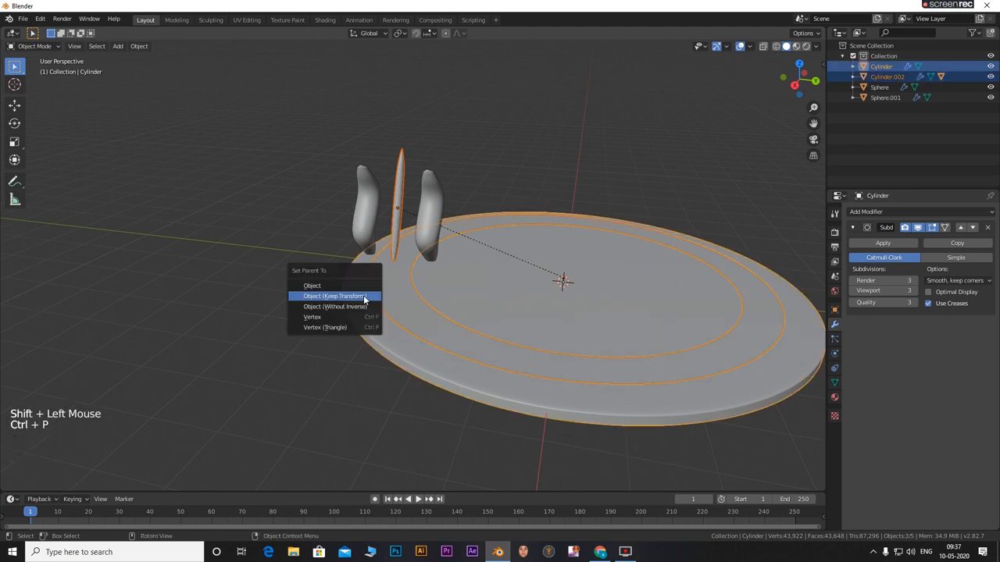
click(334, 295)
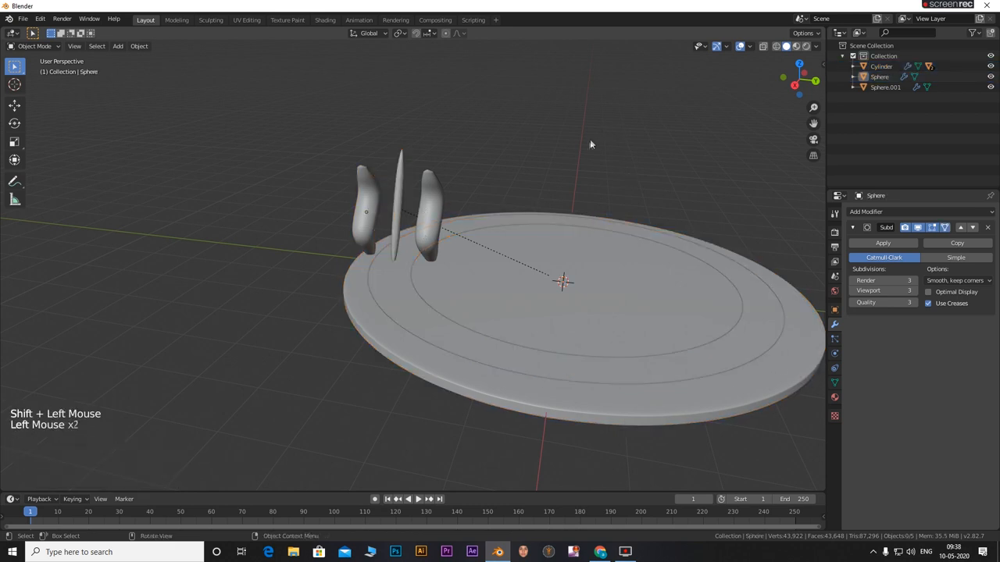
key(g)
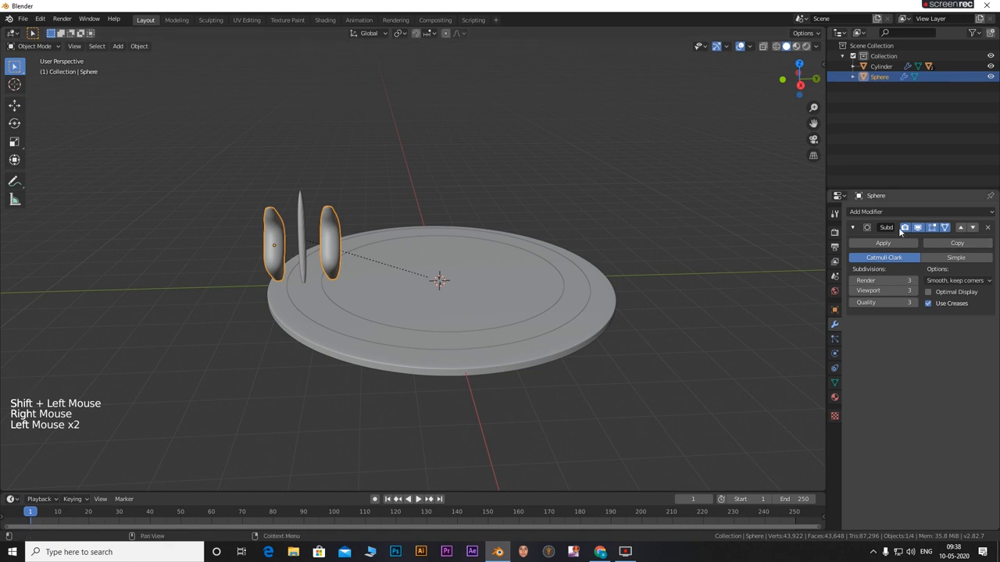
- Add a Mirror modifier to the fins, mirroring across Y around the Cylinder object
click(866, 212)
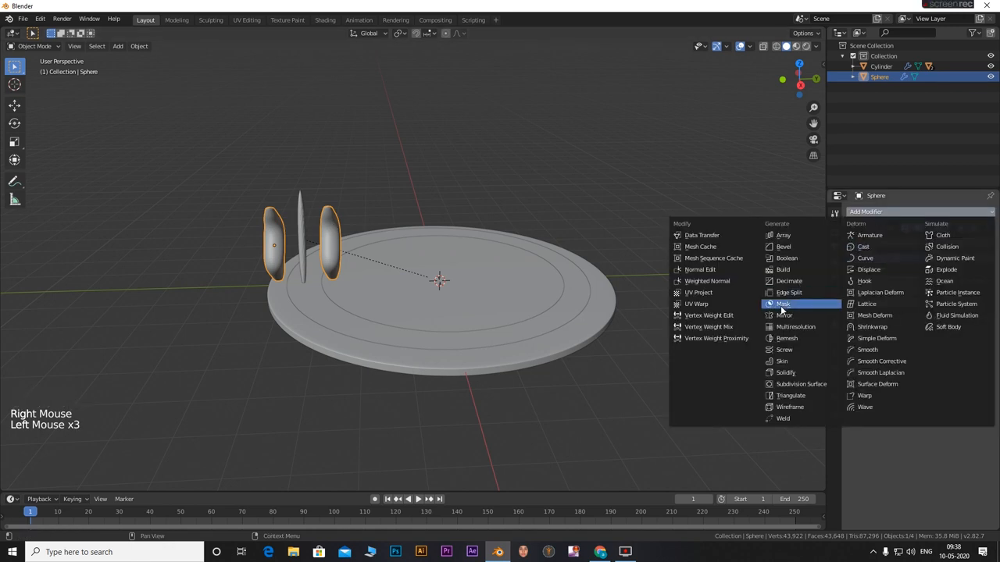
click(800, 384)
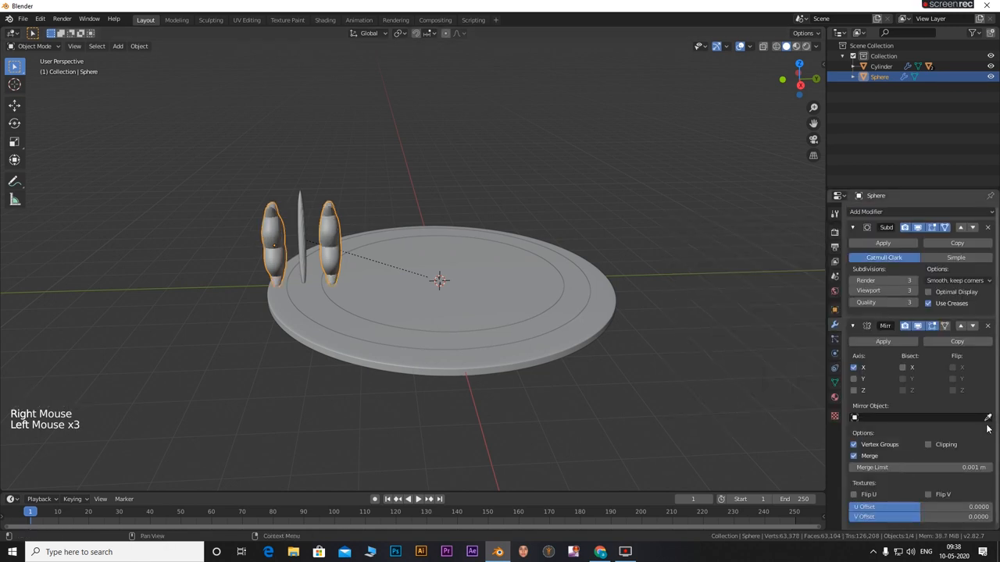
click(987, 417)
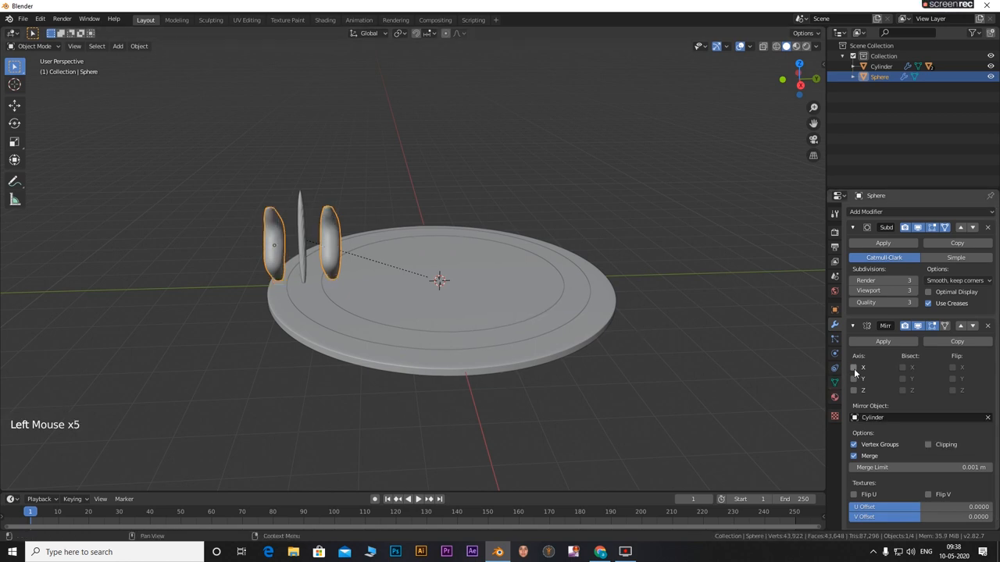
click(854, 379)
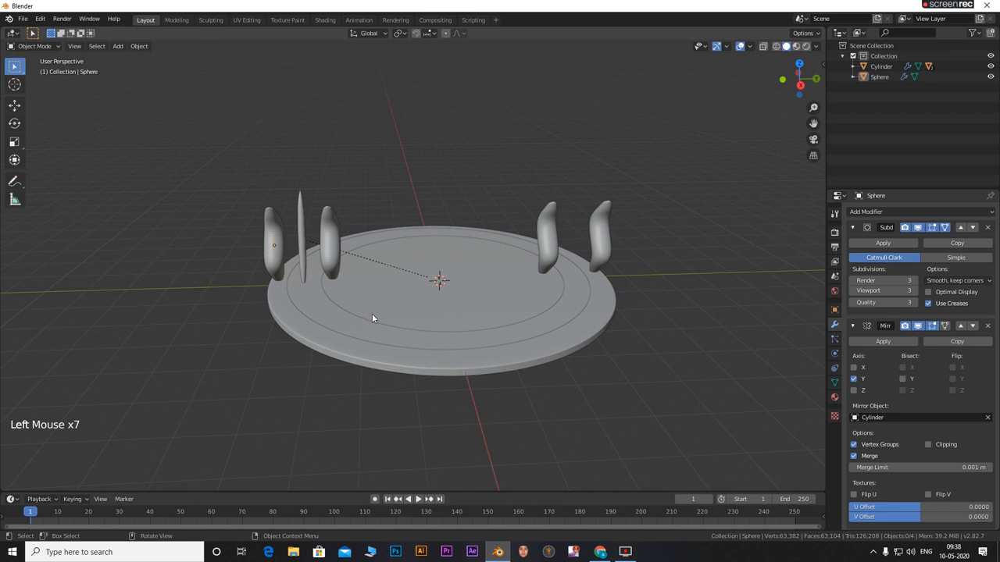
key(space)
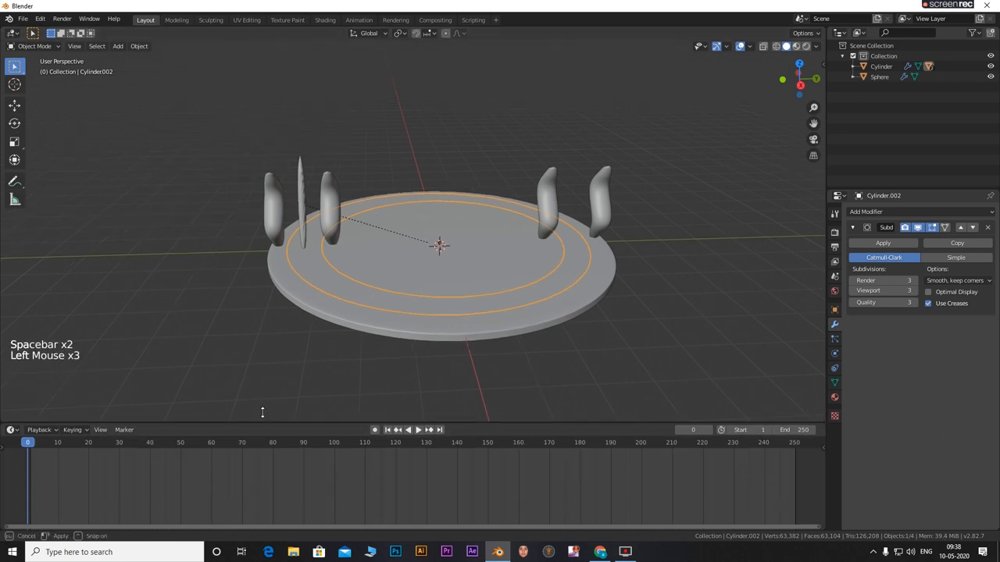
- Key the ring's rotation at frame 1, then rotate it 360° on Z and key frame 120
click(418, 430)
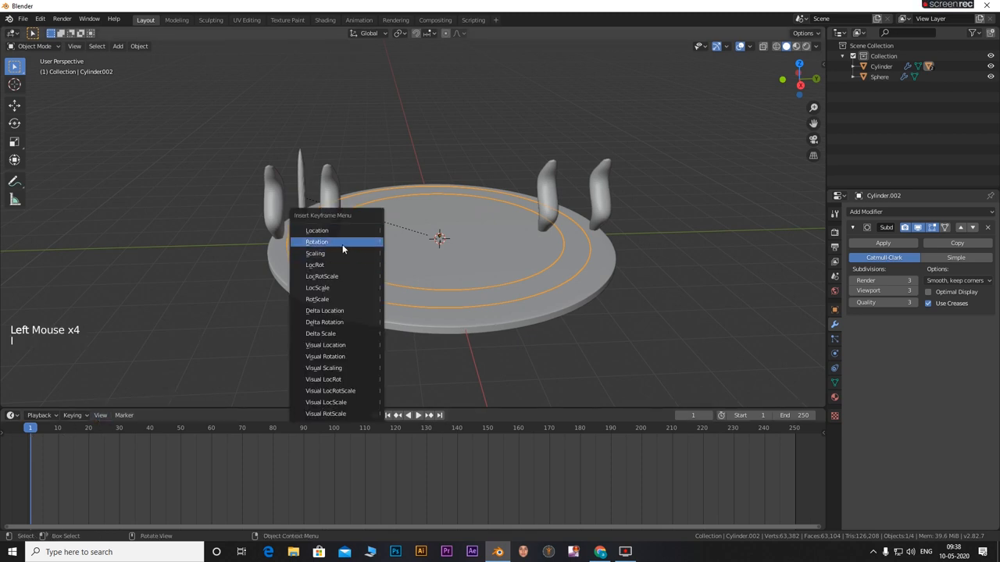
click(317, 241)
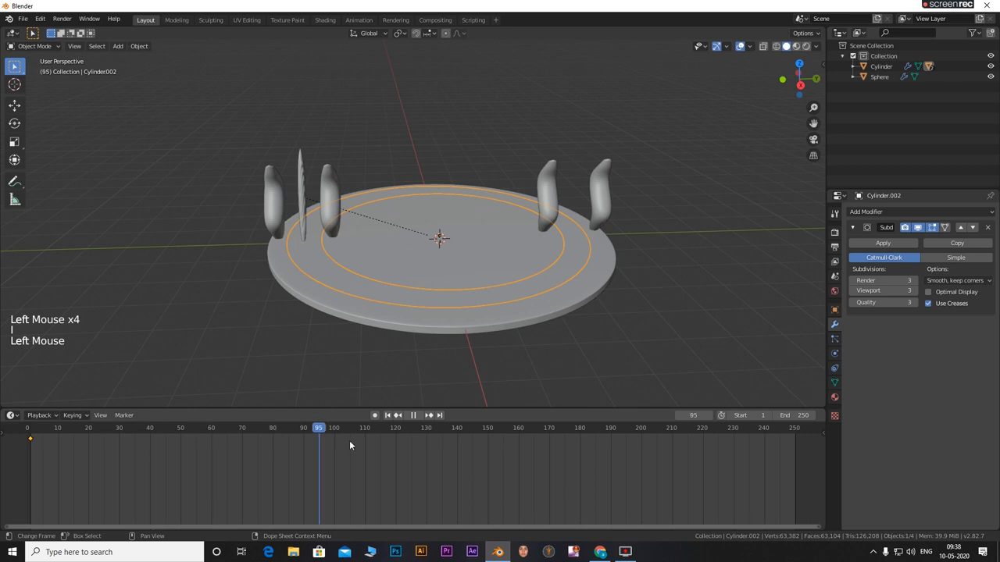
click(396, 427)
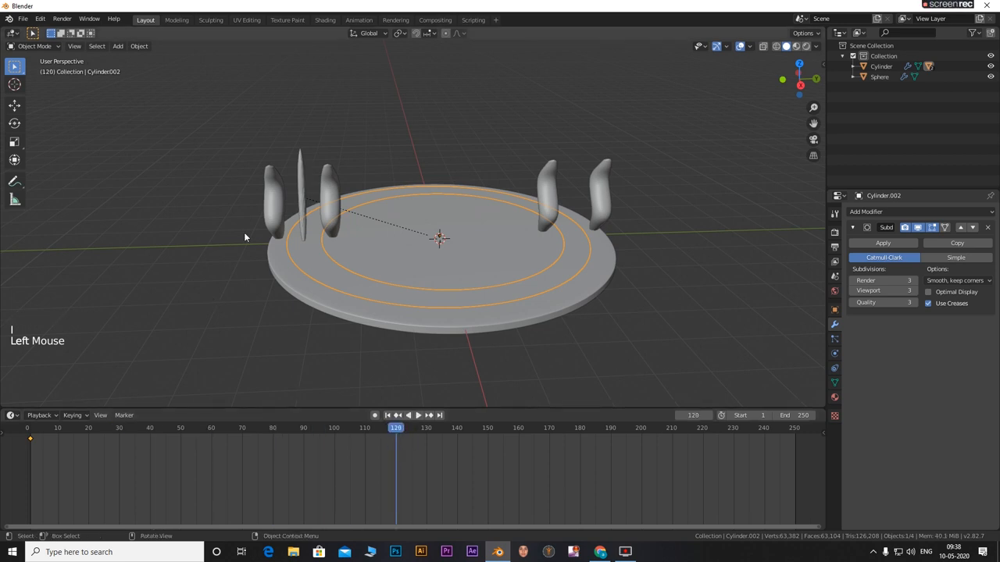
mouse_move(297, 331)
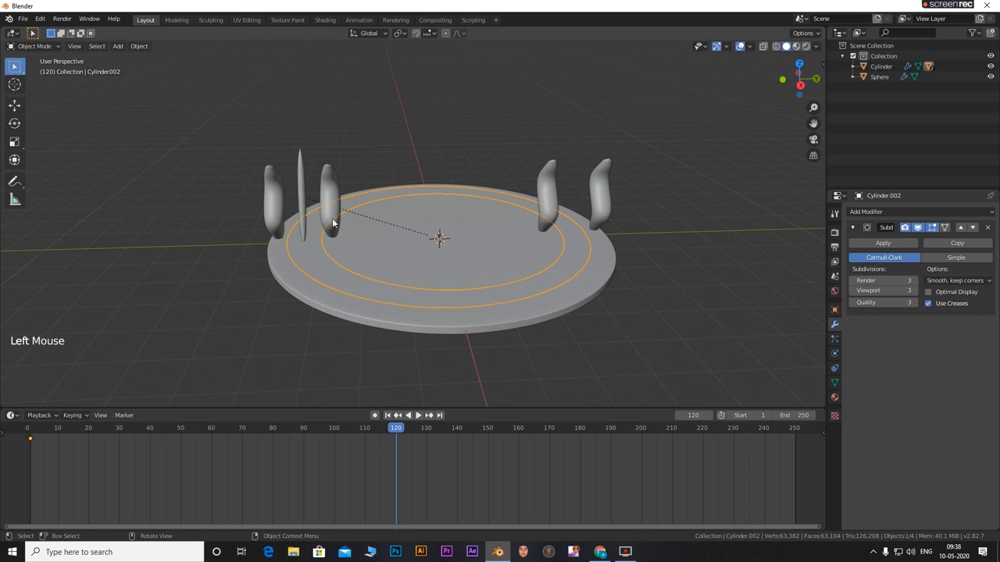
key(r)
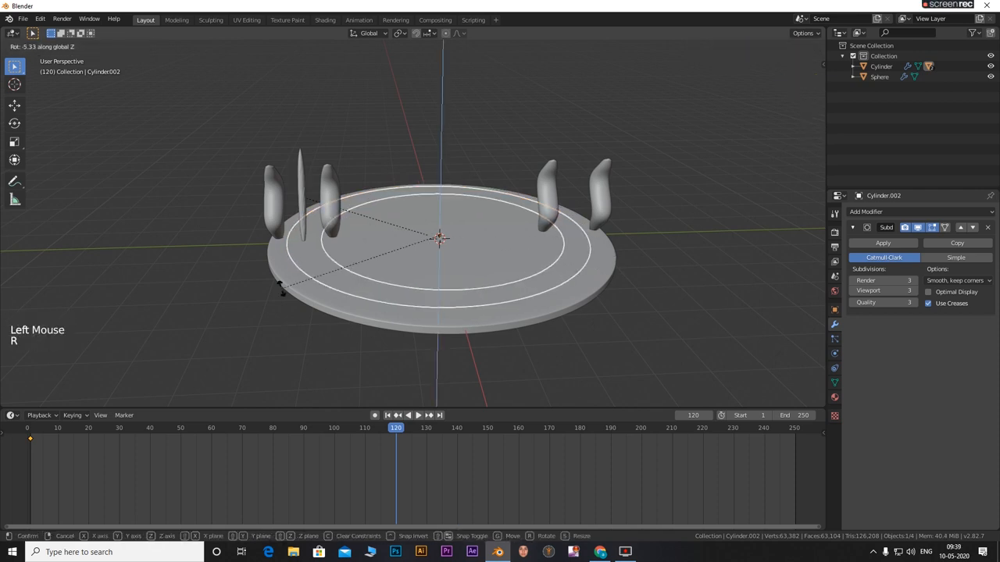
click(448, 255)
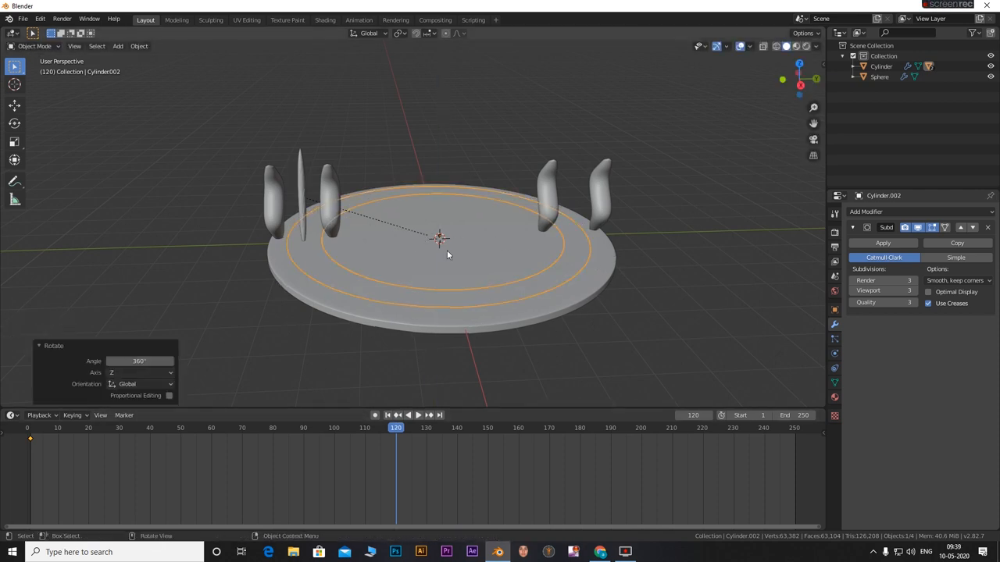
key(space)
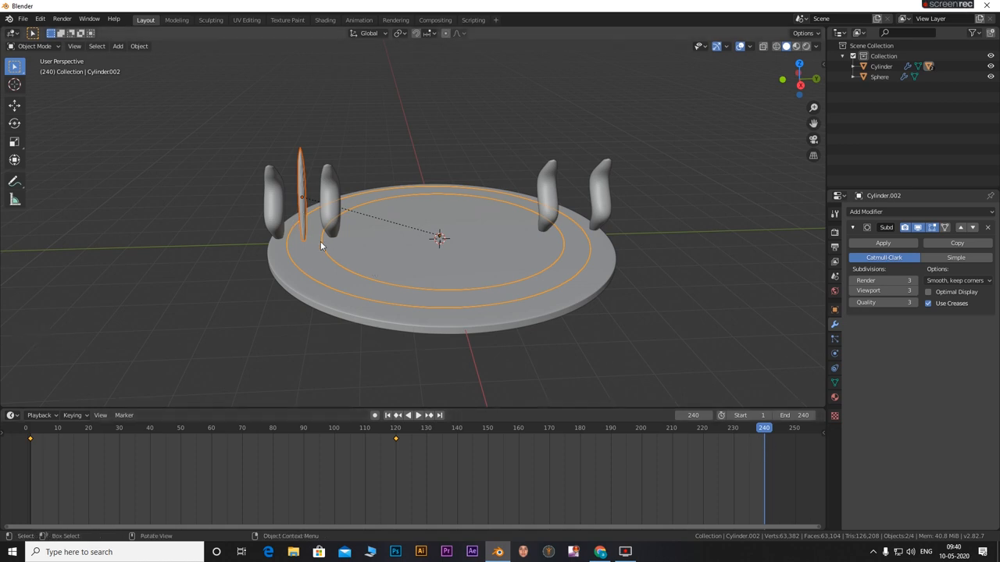
- Key the ring's rotation at frame 240 and play back the animation
key(r)
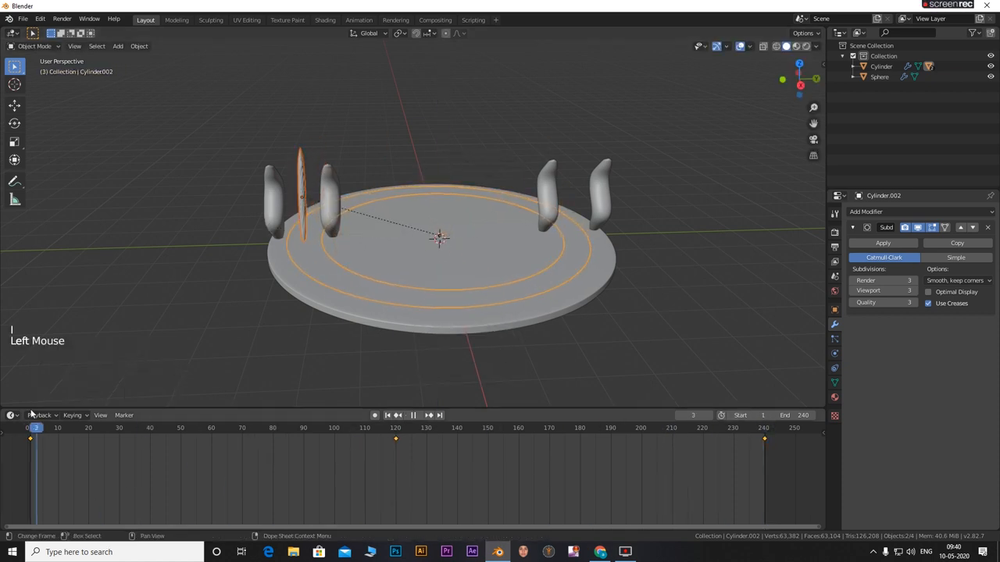
key(space)
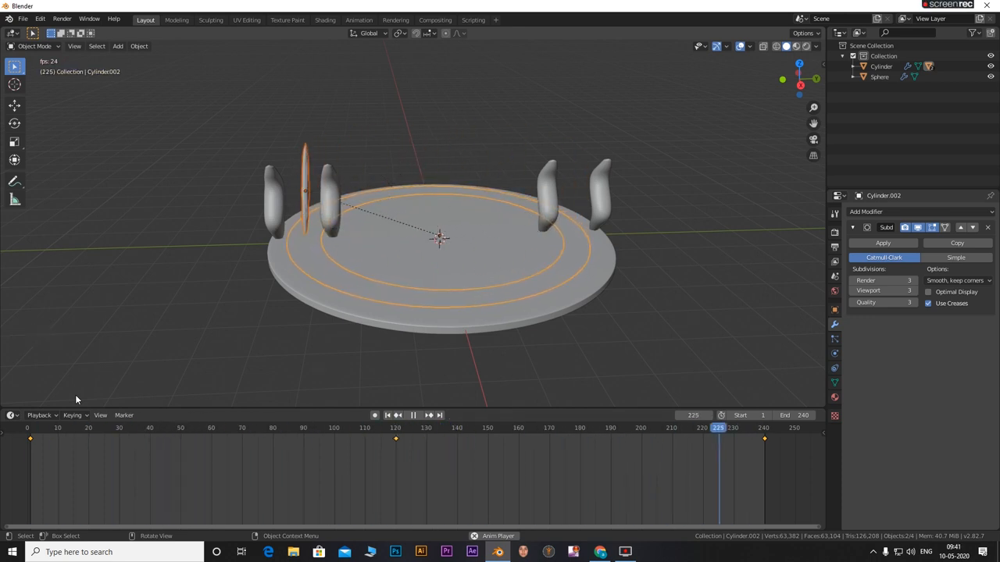
key(space)
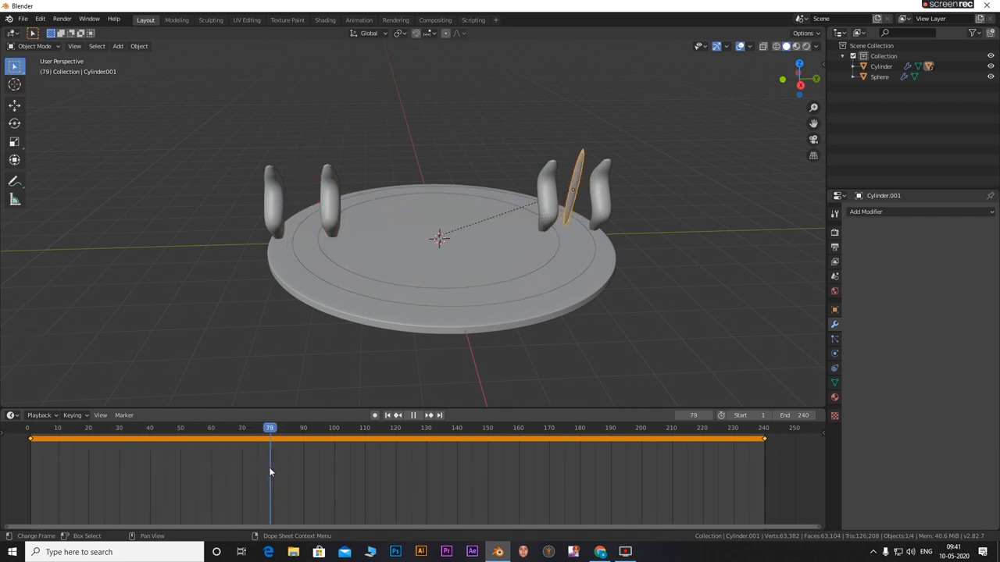
- Scrub the timeline, rotate the blade around the disc centre and keyframe it
click(251, 427)
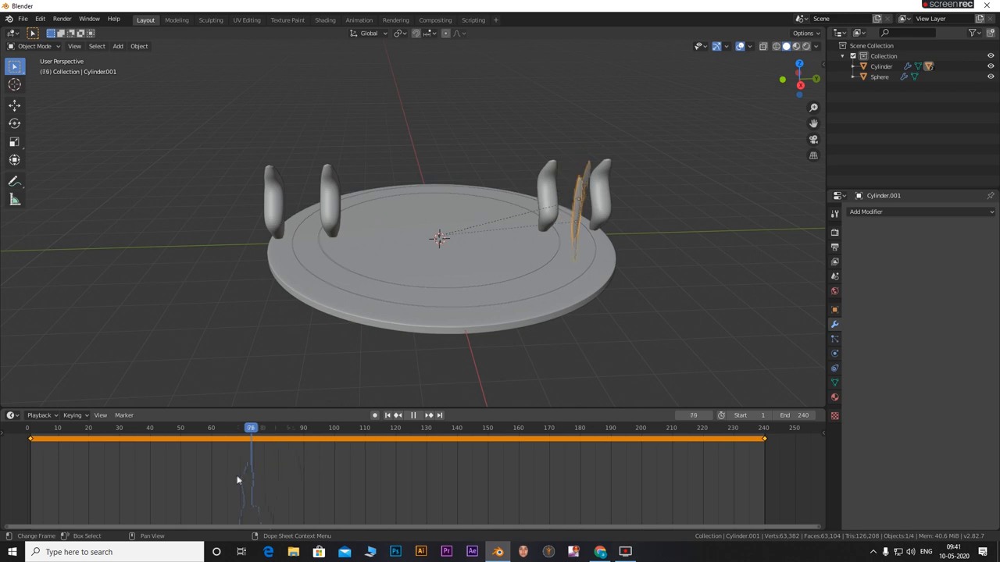
click(242, 427)
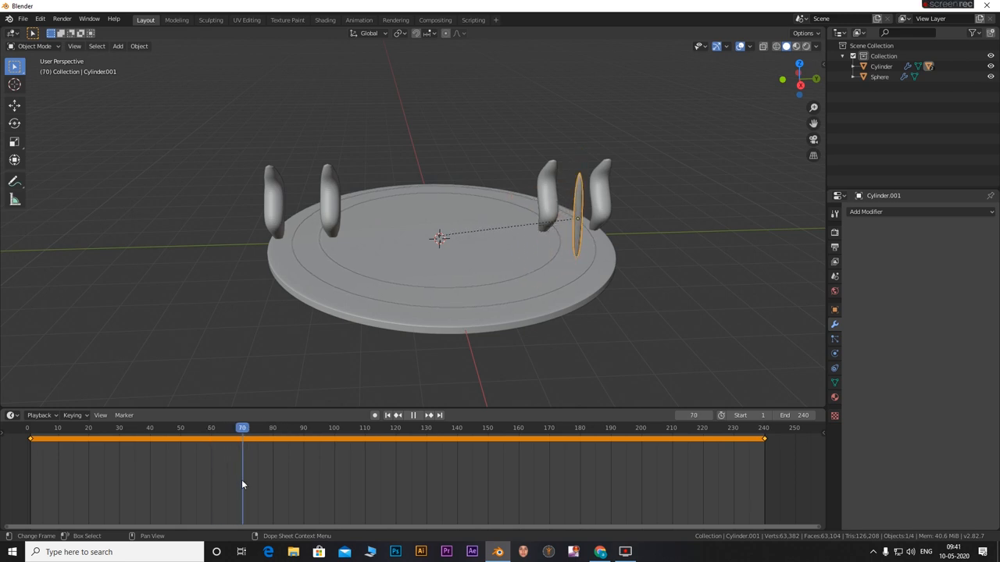
click(396, 428)
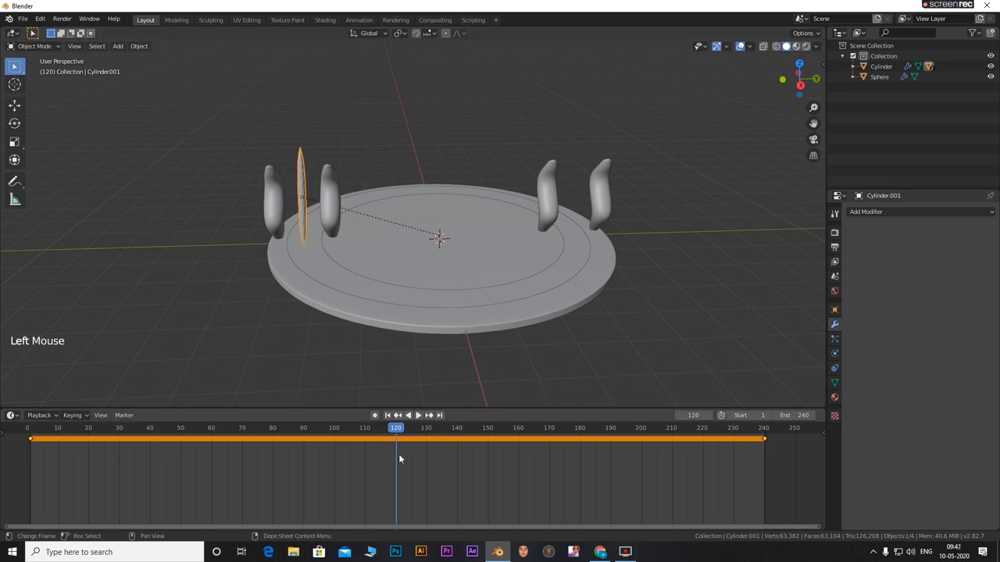
key(r)
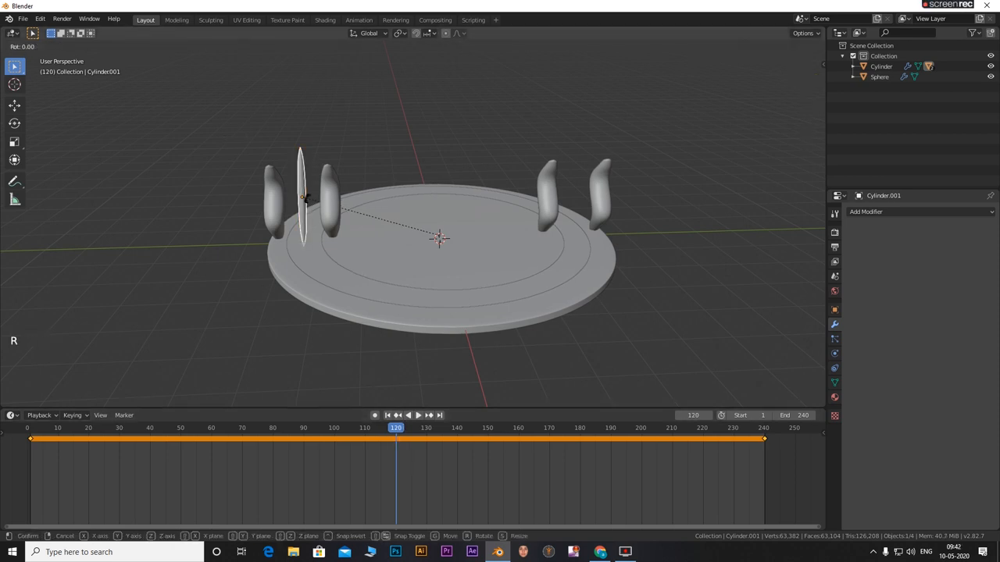
click(209, 254)
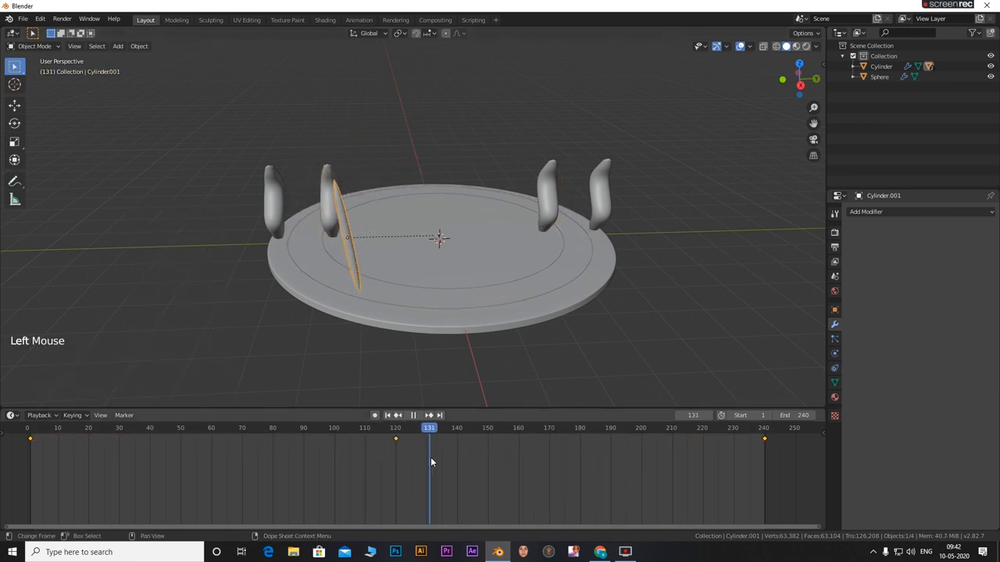
key(r)
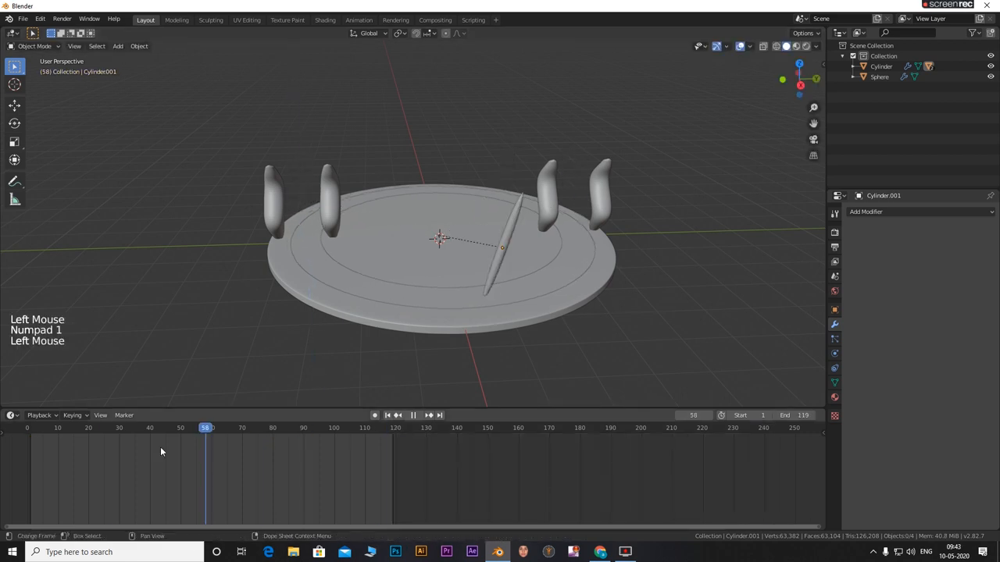
- Preview the animation ending at frame 119 by playing and stopping it
key(space)
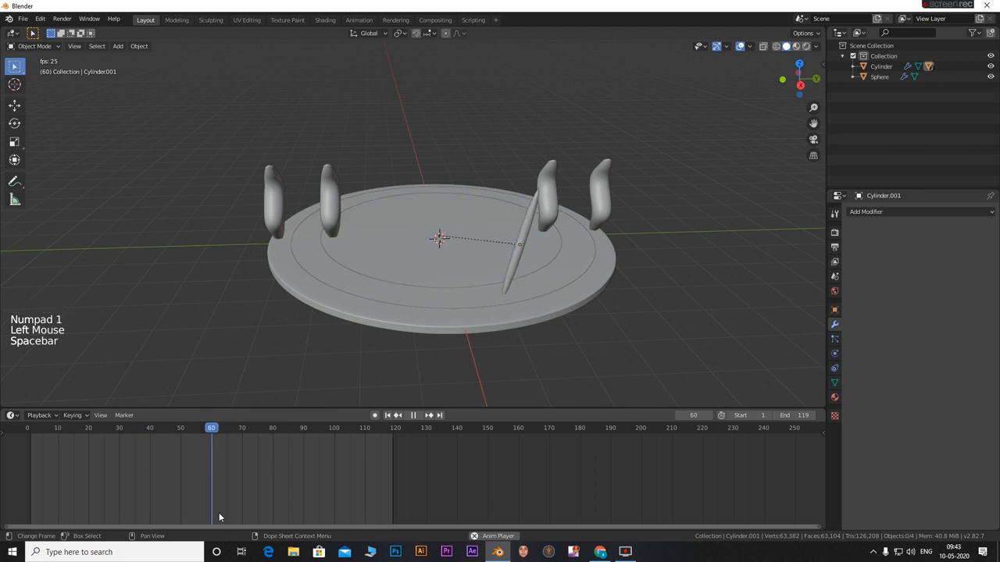
key(space)
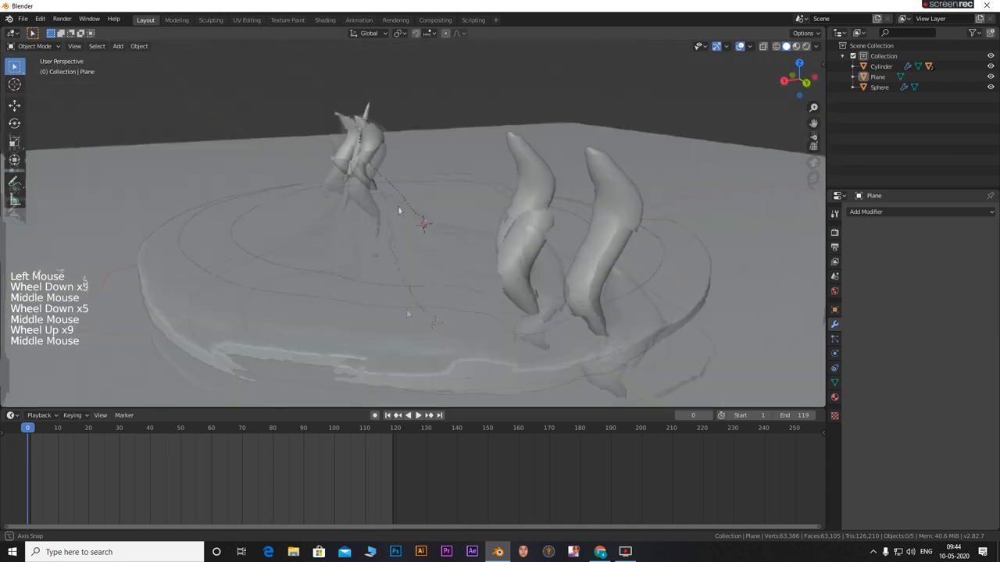
- Zoom around the scene and select the disc base instead of the thin ring
scroll(down, 3)
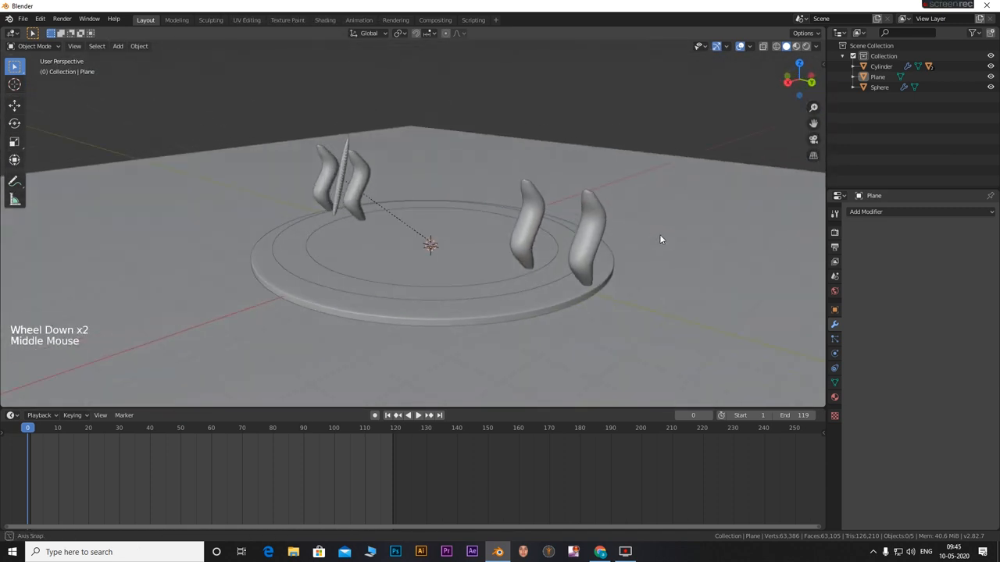
scroll(up, 3)
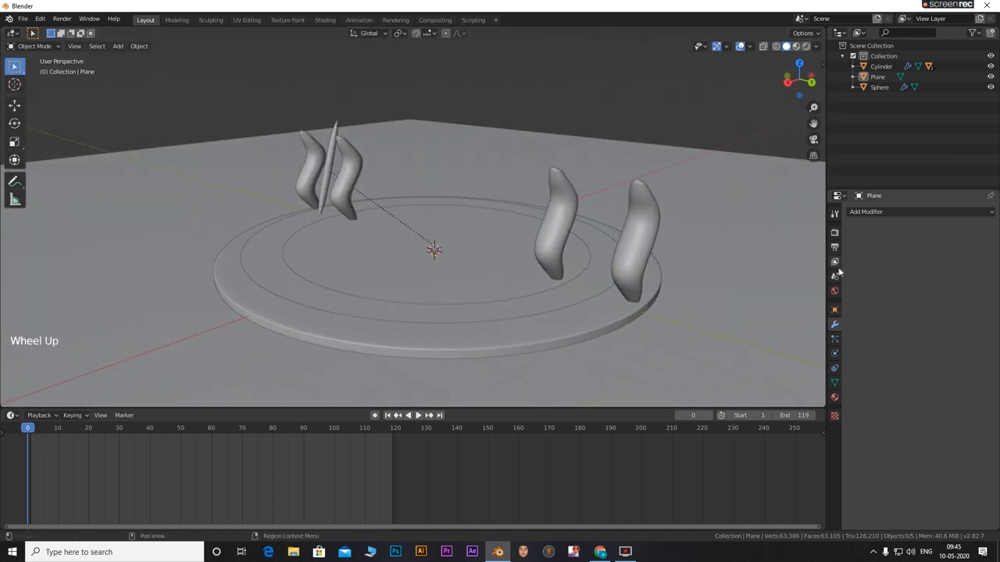
click(274, 258)
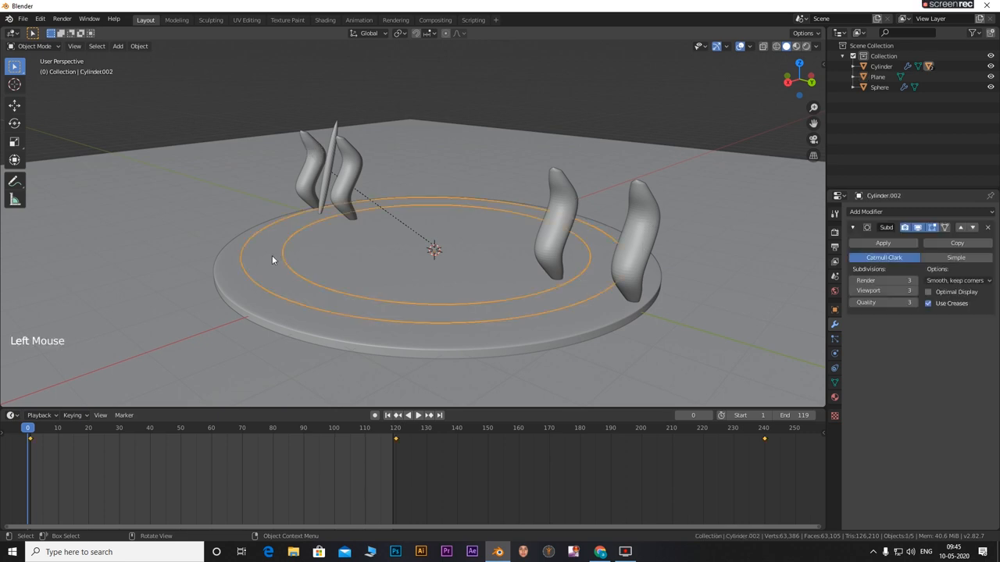
click(536, 323)
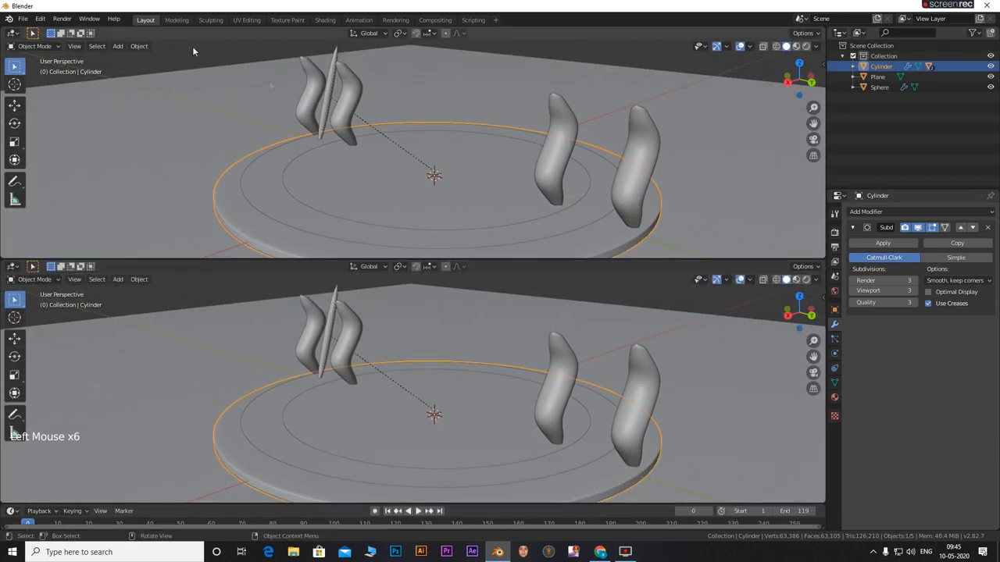
- Switch the top area to the Shader Editor and load the Metal003 texture maps onto the disc
click(13, 46)
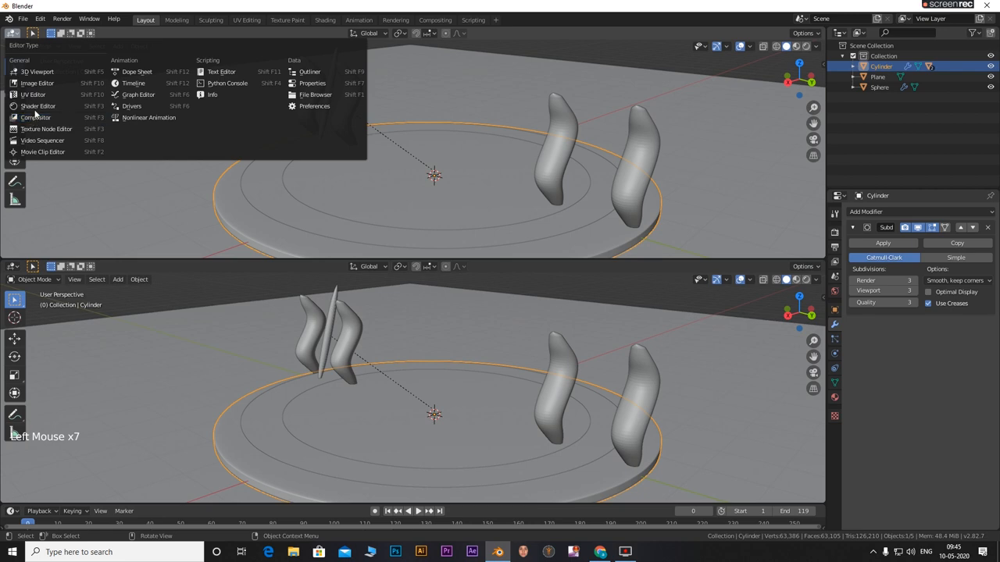
click(38, 105)
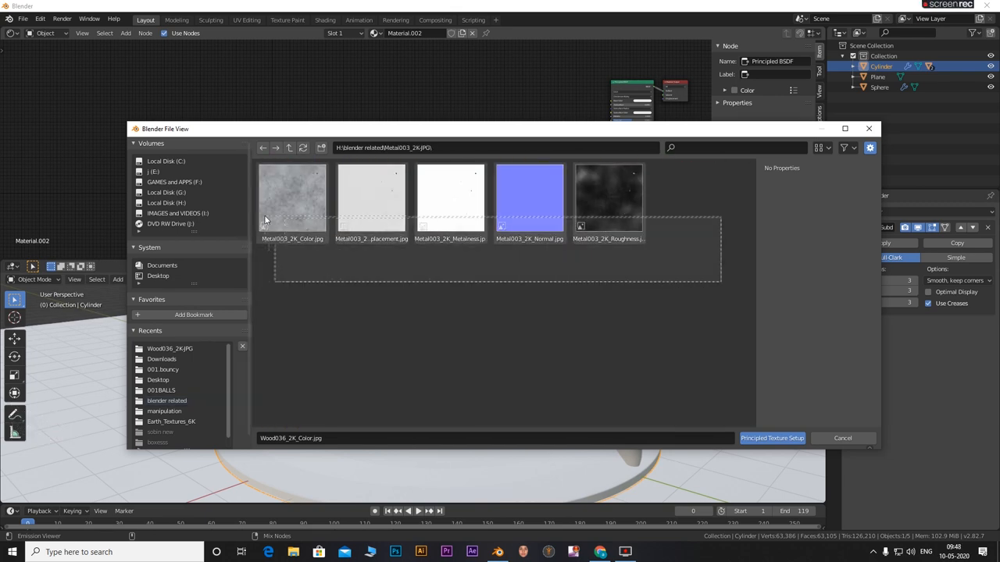
click(771, 439)
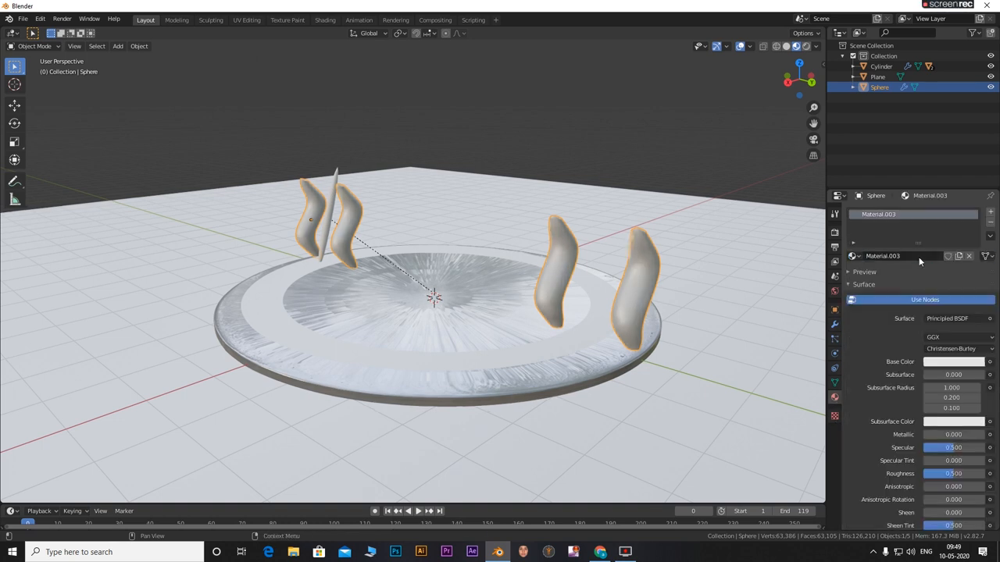
- Tune the fins' glass material settings, then select the ring on the disc
scroll(down, 3)
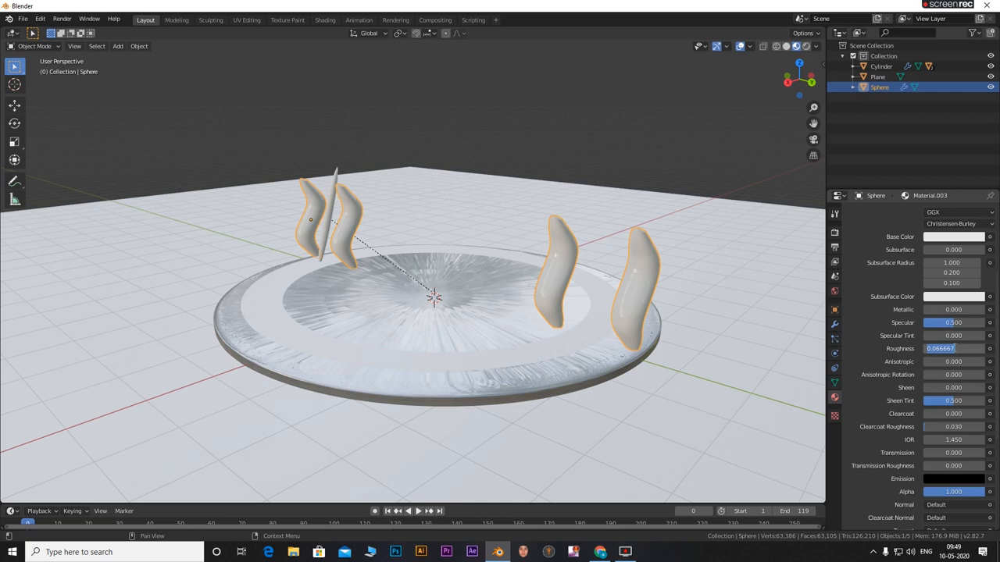
scroll(down, 3)
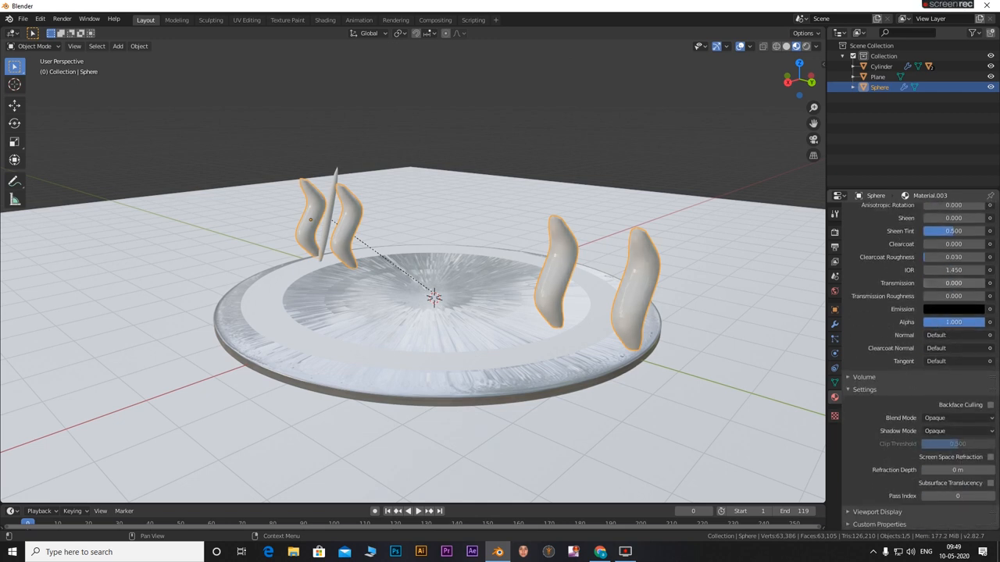
click(953, 283)
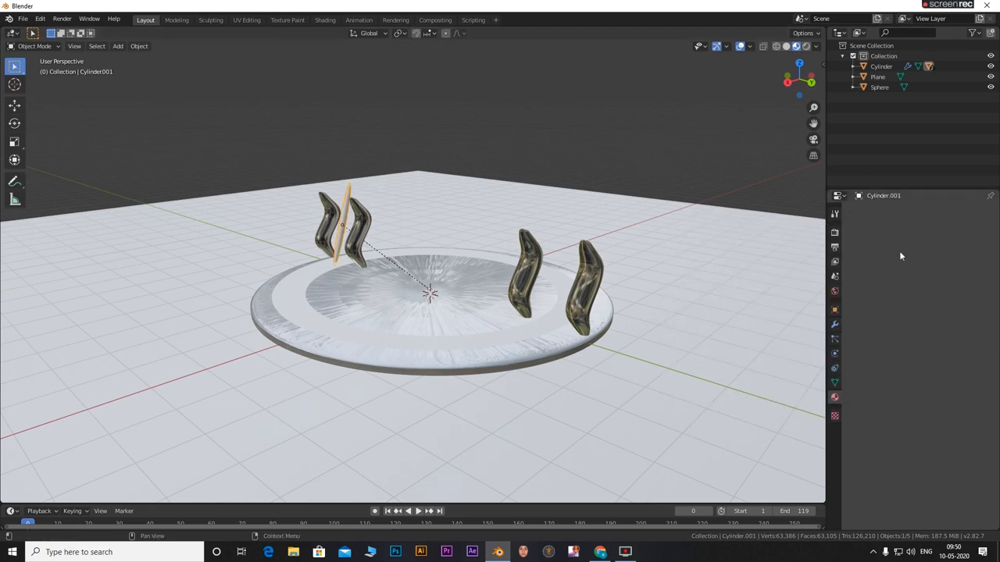
mouse_move(859, 373)
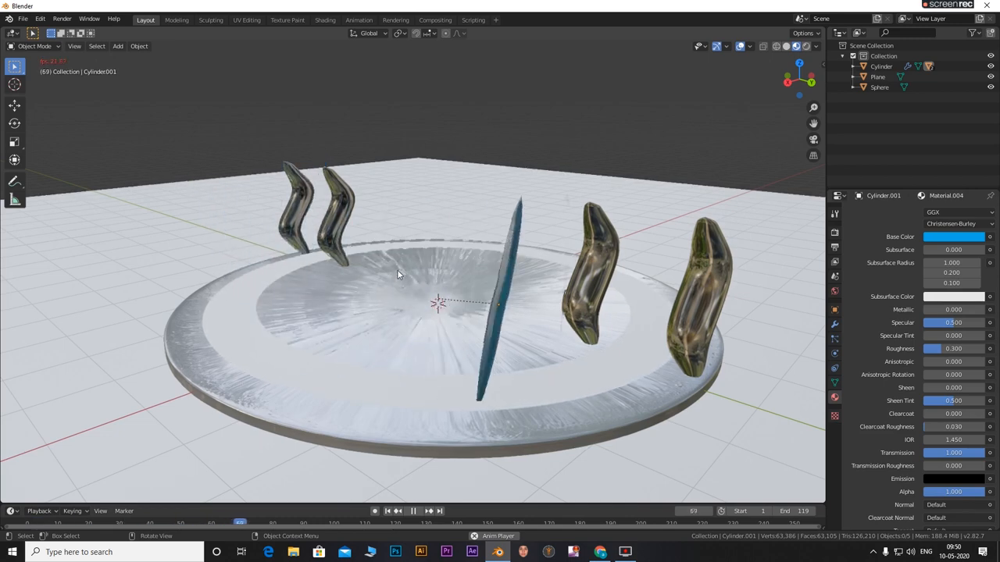
click(138, 523)
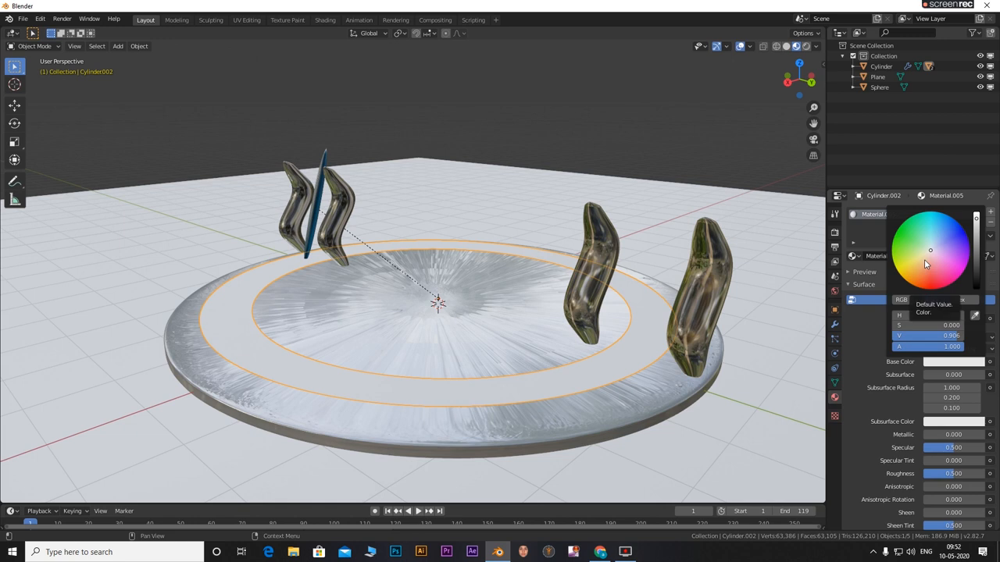
- Give Cylinder.002's ring a red base color and 0.2 roughness
click(910, 235)
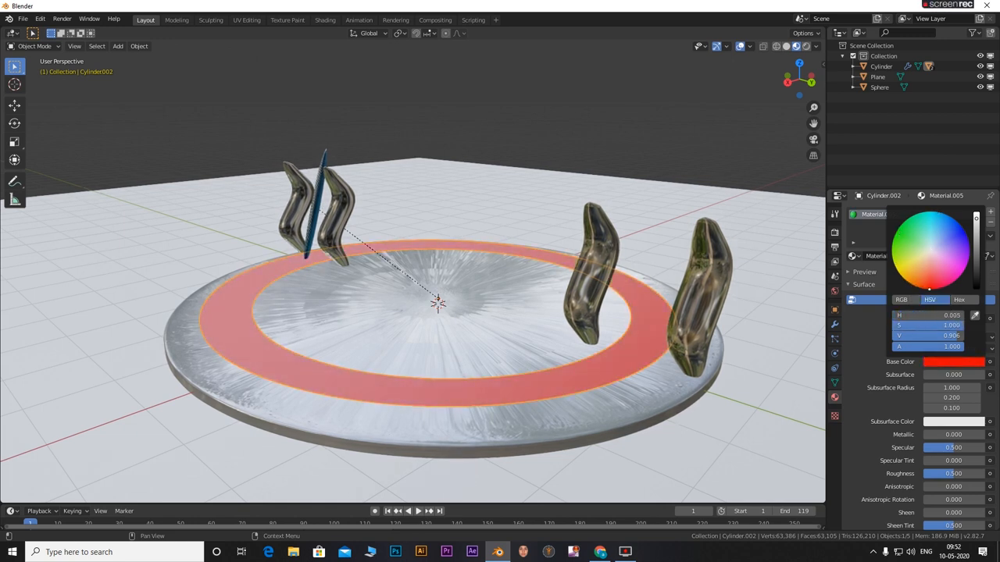
click(941, 232)
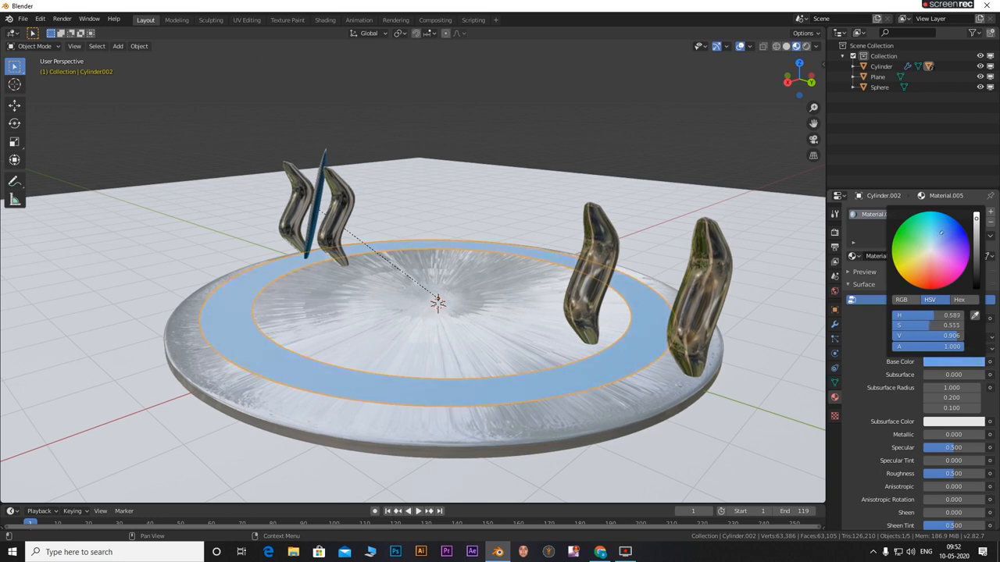
click(949, 238)
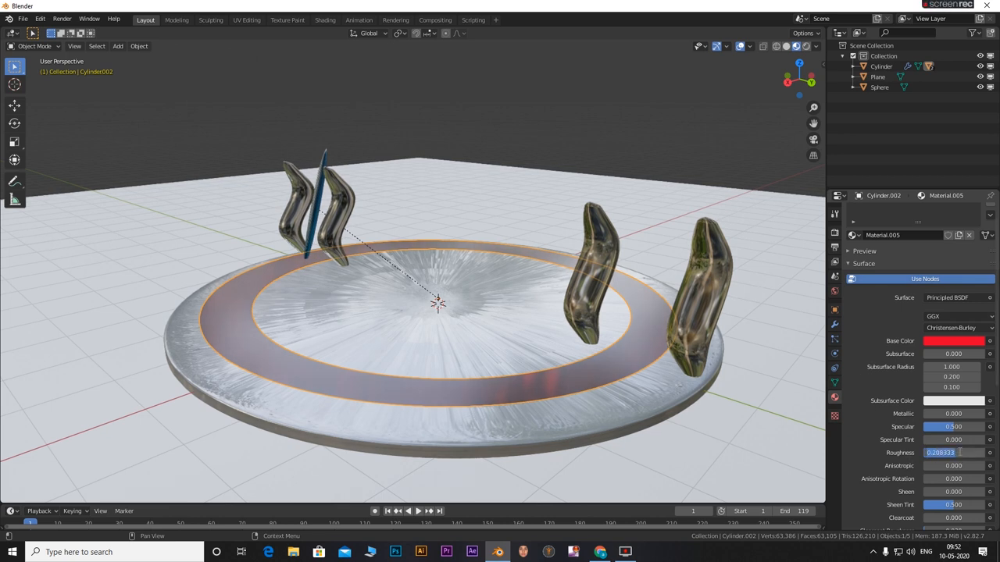
click(940, 453)
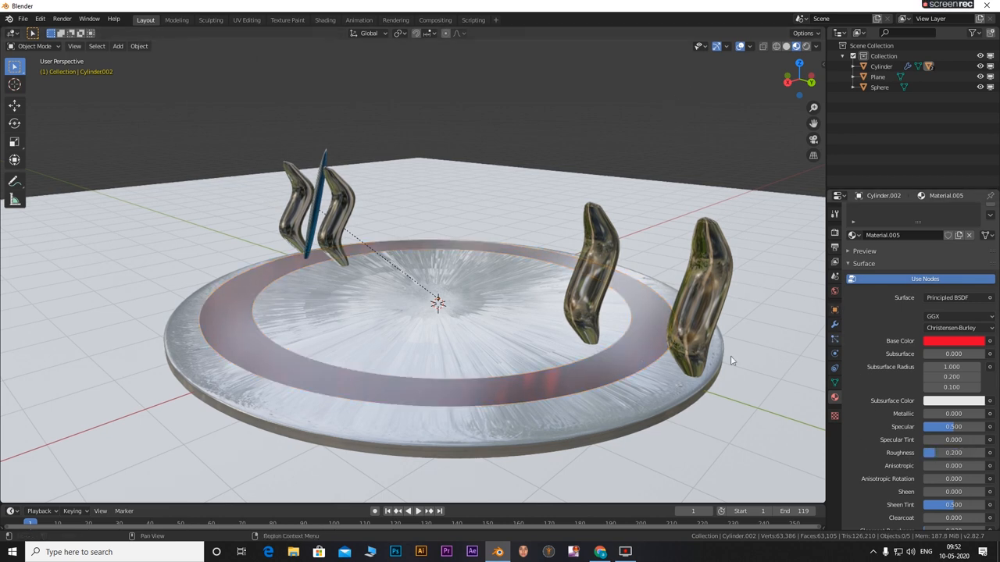
click(404, 511)
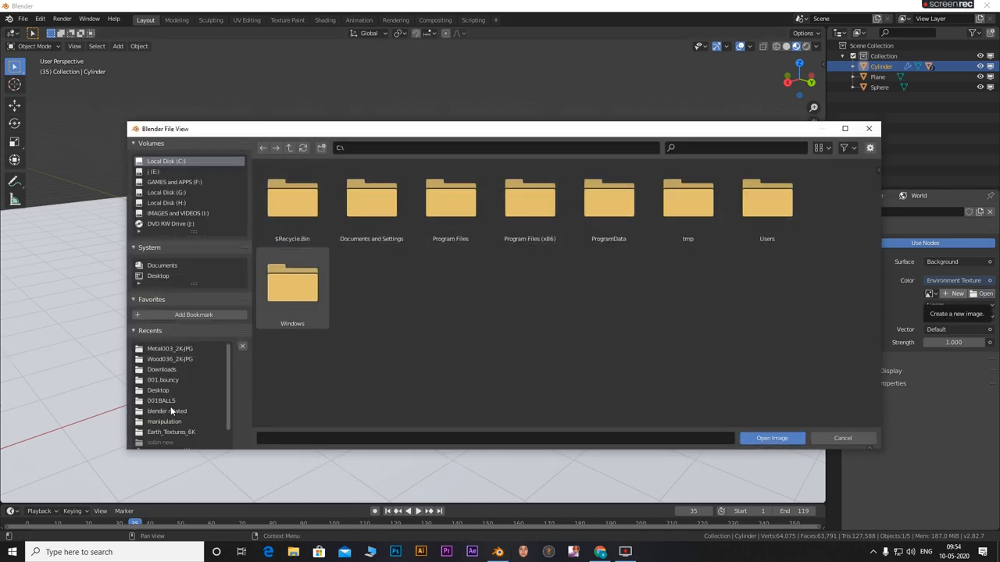
- Load the cayley_interior_4k.hdr room as the world, then play and inspect the blade animation
click(772, 437)
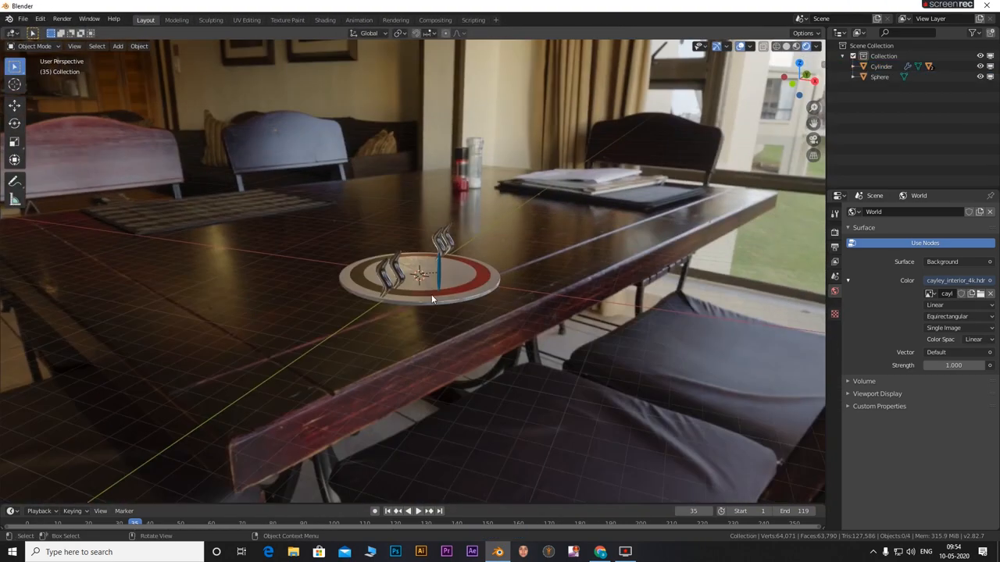
click(407, 511)
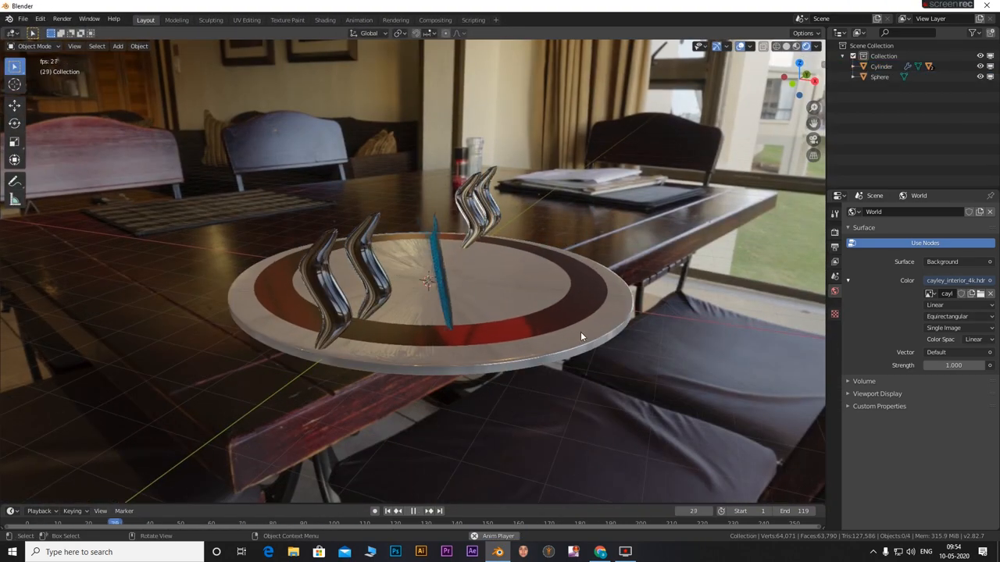
drag(582, 336, 592, 350)
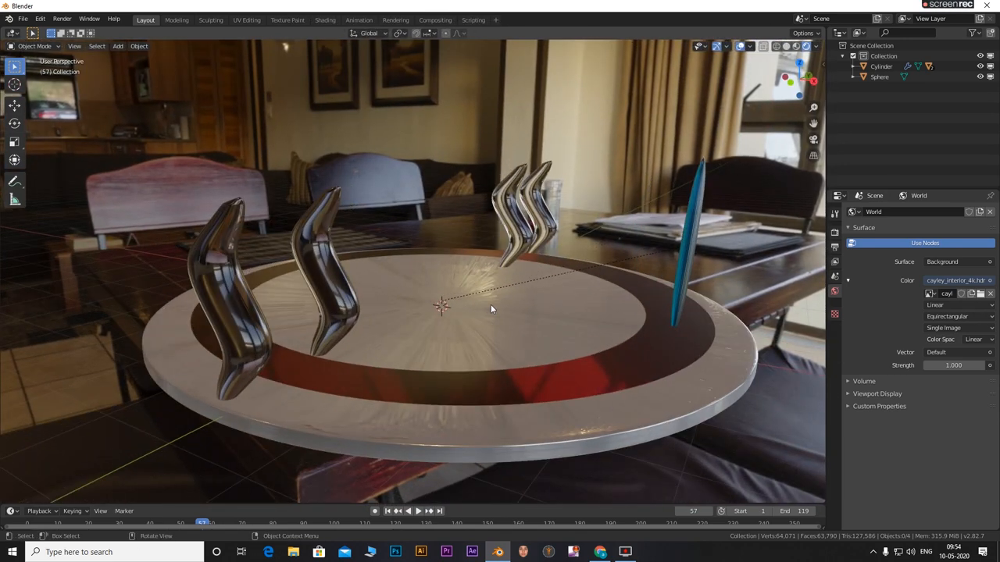
click(417, 510)
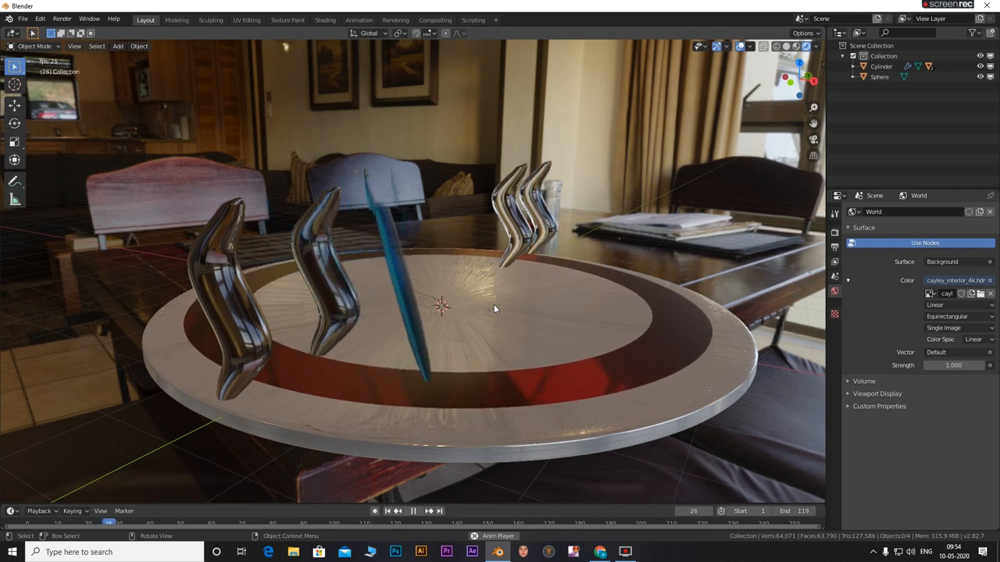